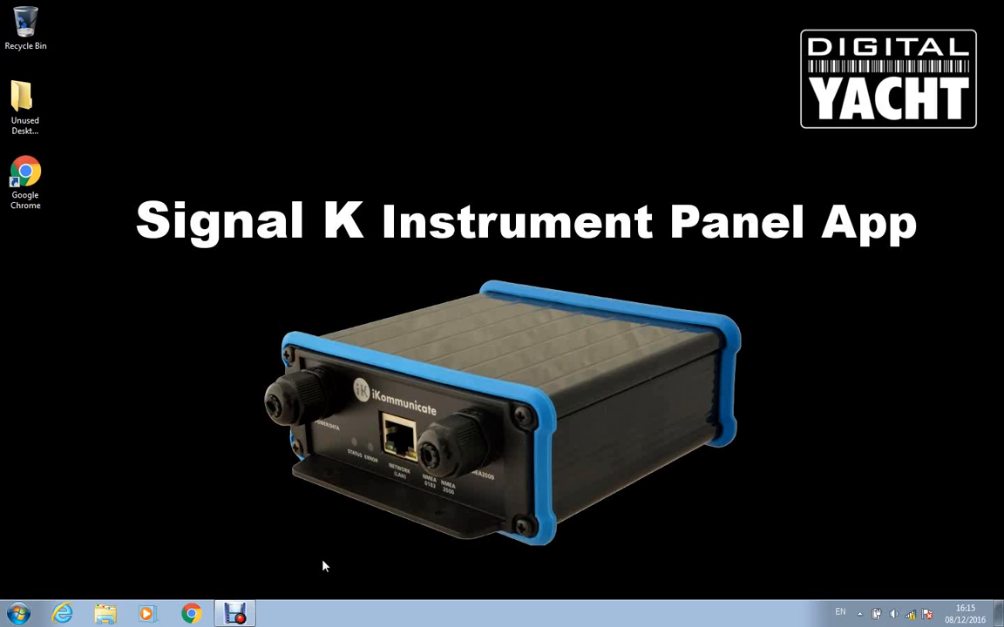
{"action": "mouse_move", "coordinate": [181, 554]}
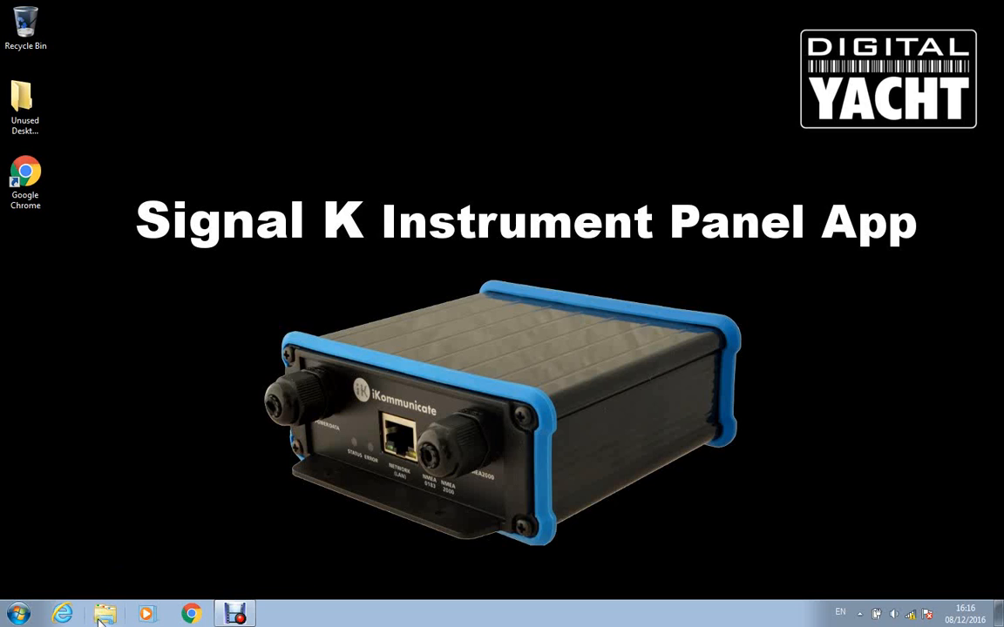
- Open the iKommunicate device from File Explorer's Network view to reach its gateway page
{"action": "left_click", "coordinate": [105, 614]}
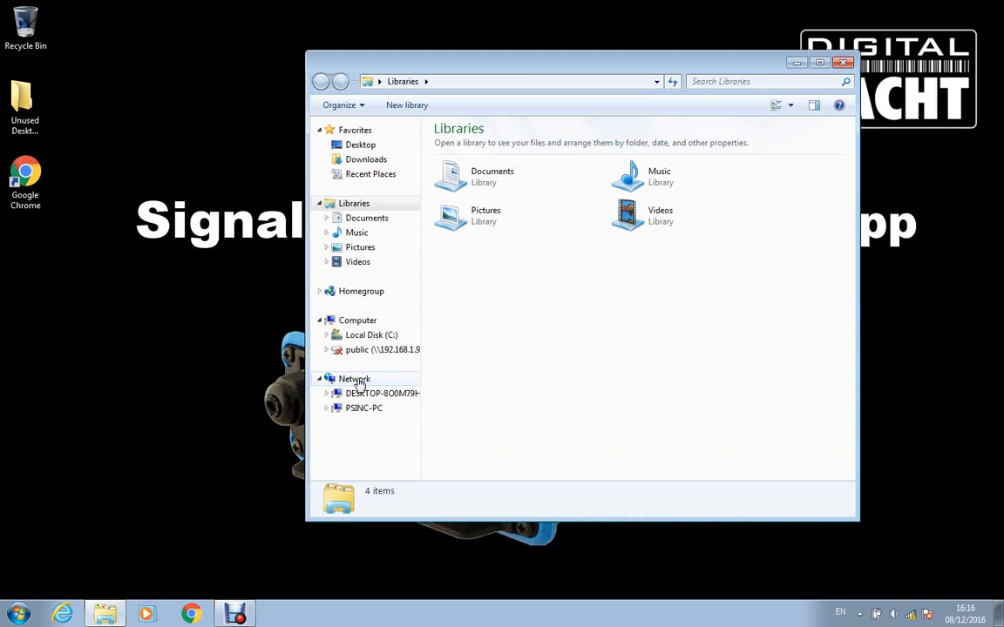
{"action": "left_click", "coordinate": [353, 378]}
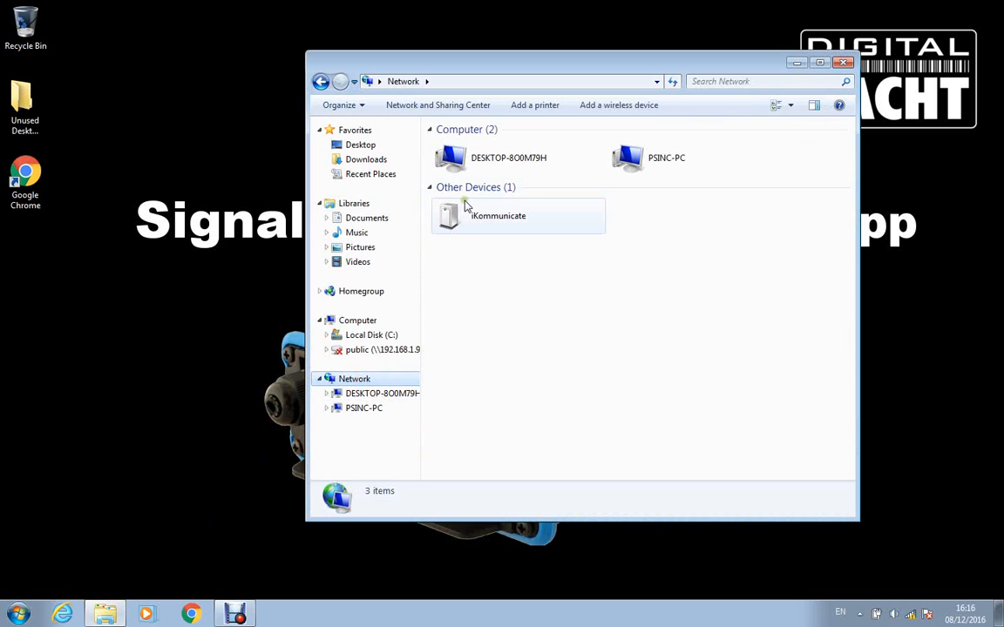
{"action": "left_click", "coordinate": [518, 215]}
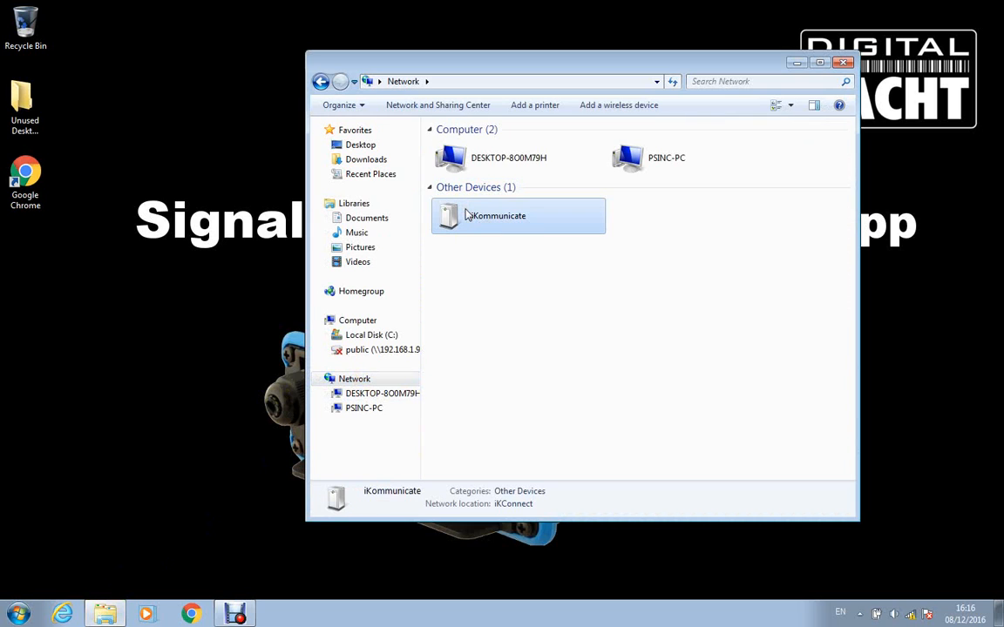
{"action": "double_click", "coordinate": [518, 216]}
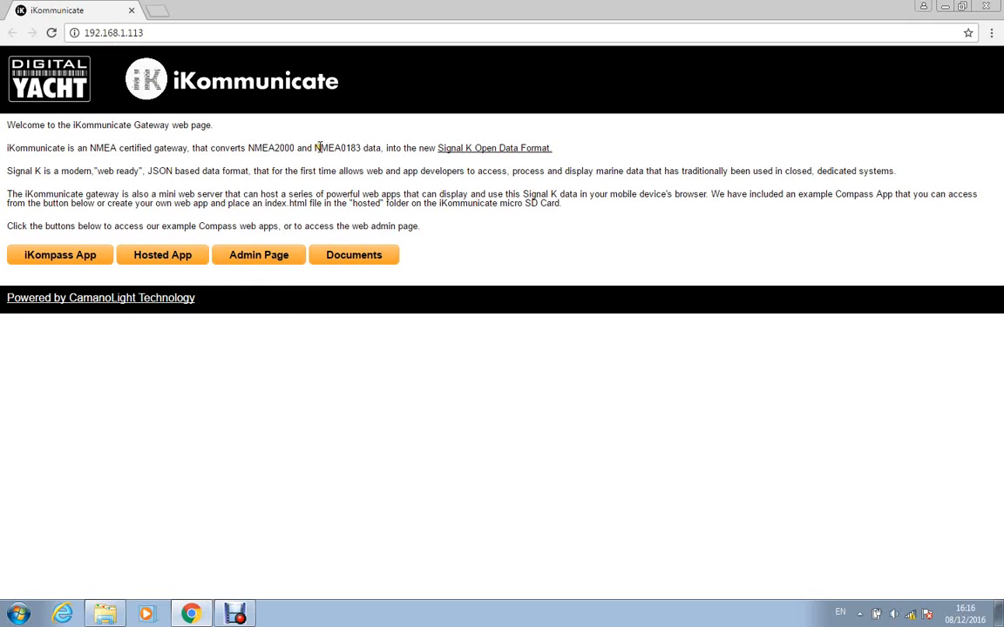
{"action": "mouse_move", "coordinate": [319, 363]}
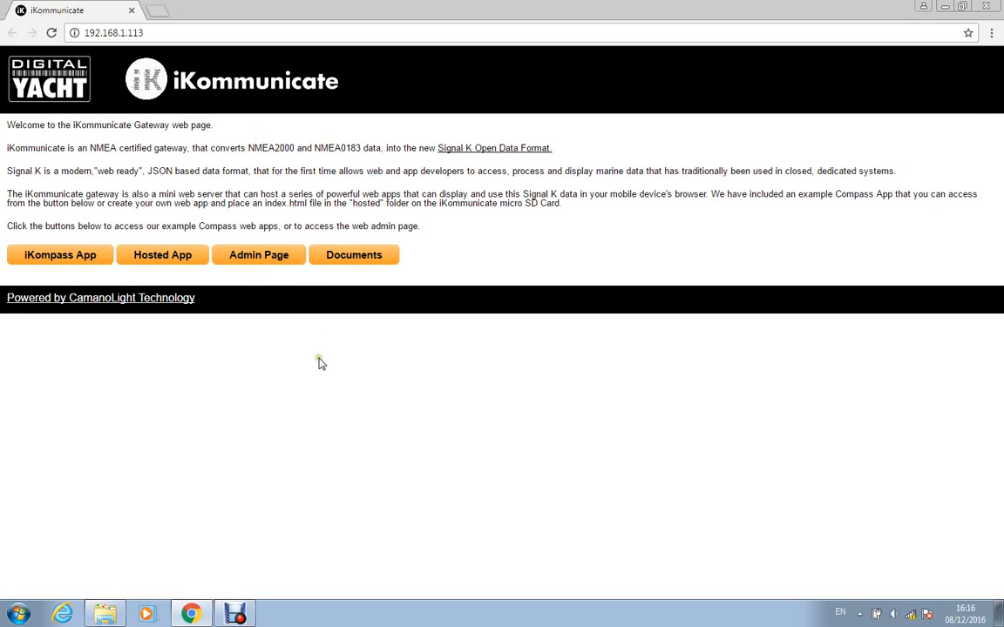
{"action": "mouse_move", "coordinate": [144, 293]}
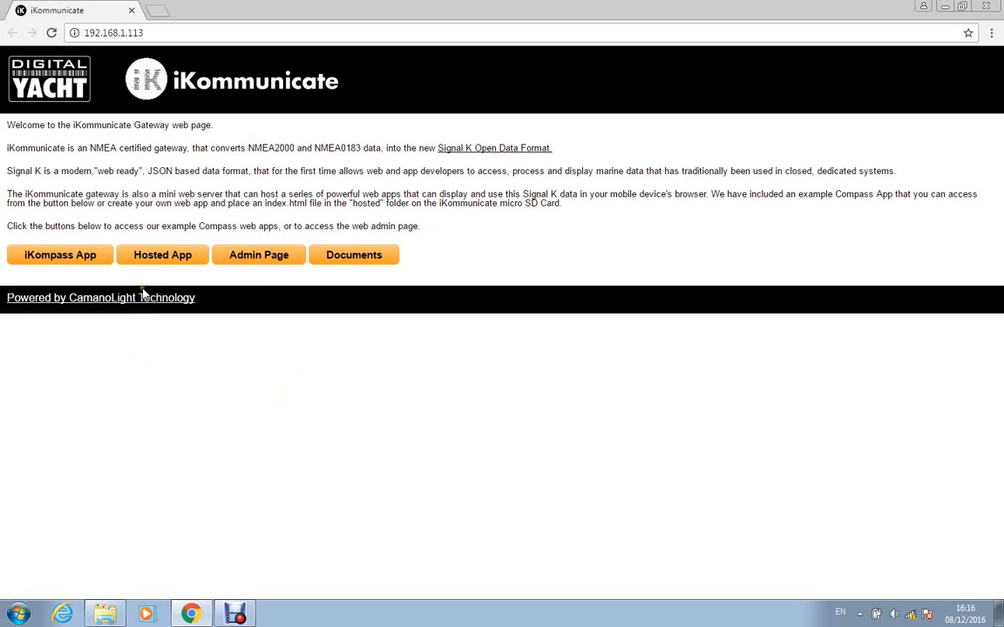
{"action": "mouse_move", "coordinate": [128, 278]}
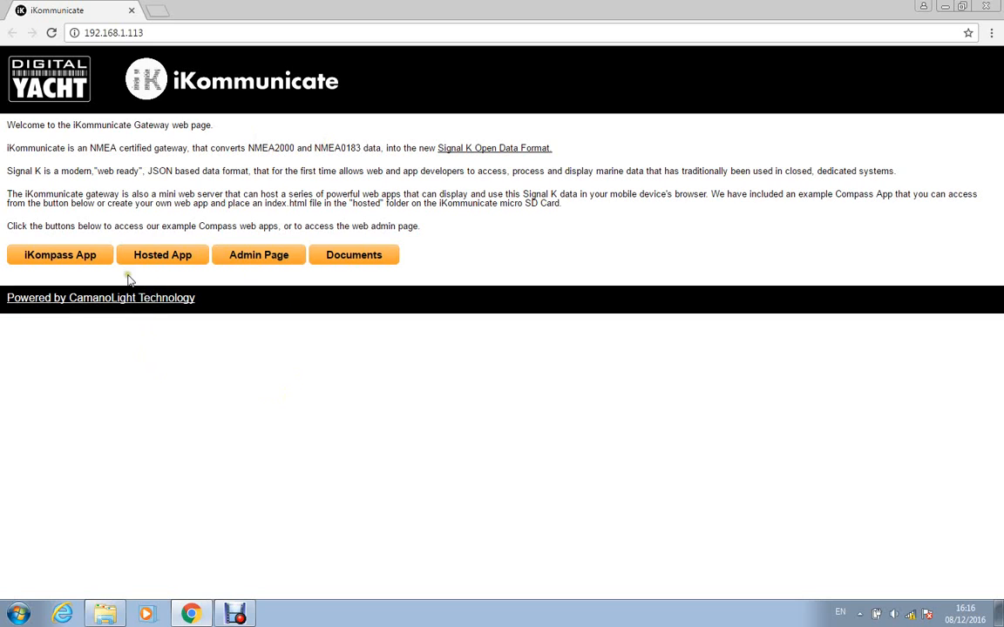
{"action": "mouse_move", "coordinate": [59, 254]}
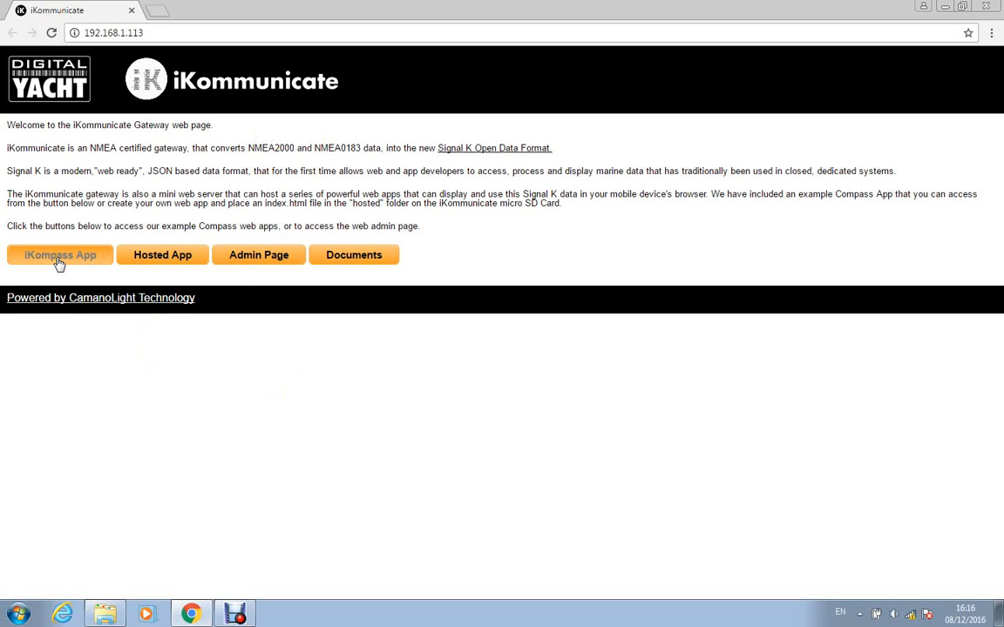
- Launch the iKompass App to view heading, position, SOG, depth and AIS targets
{"action": "left_click", "coordinate": [59, 254]}
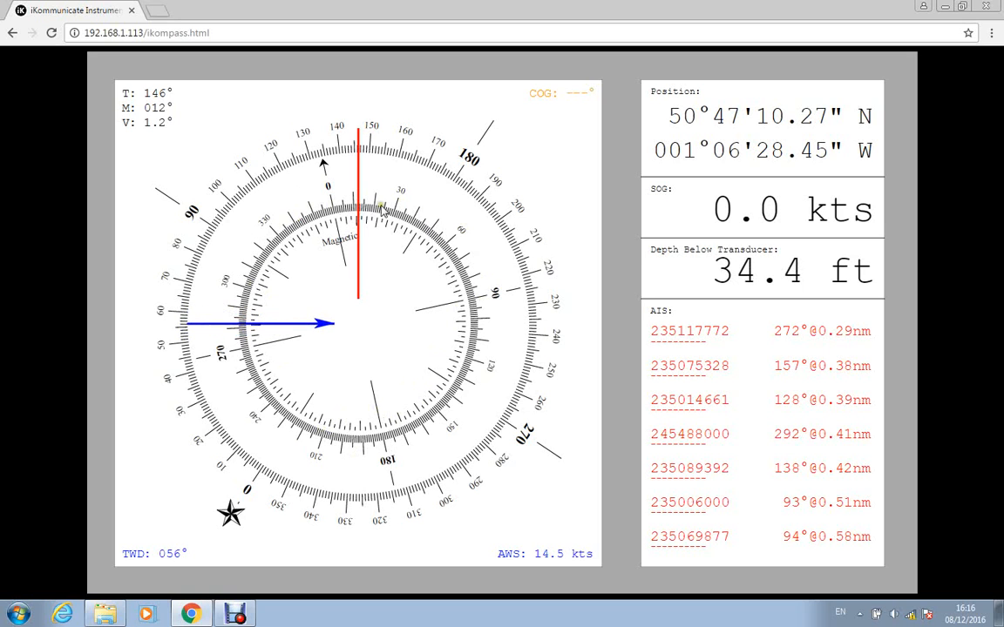
{"action": "mouse_move", "coordinate": [545, 108]}
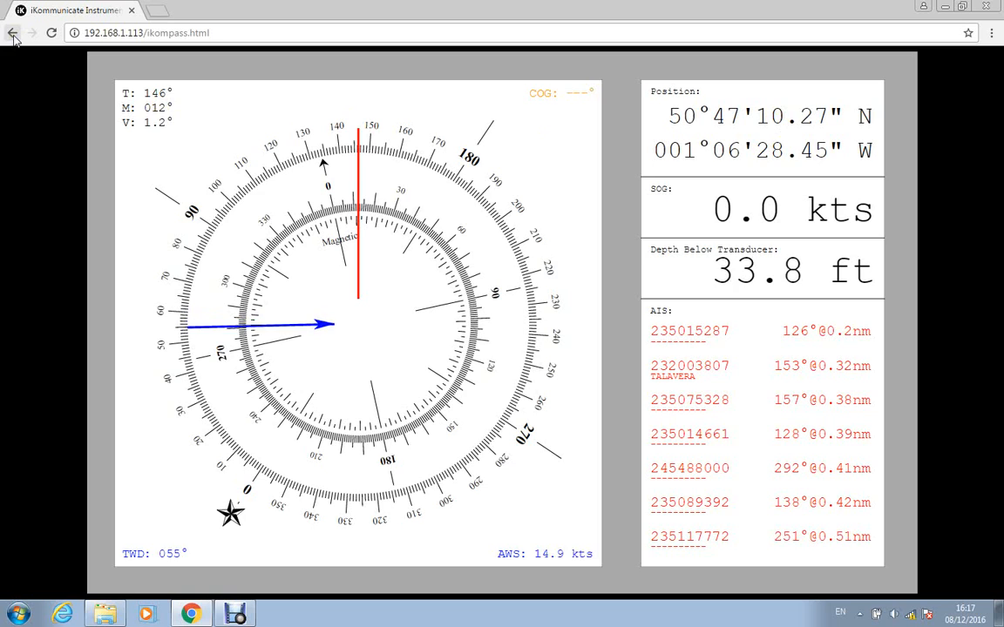
- Go back to the welcome page and reopen the Hosted Index of example apps
{"action": "left_click", "coordinate": [12, 32]}
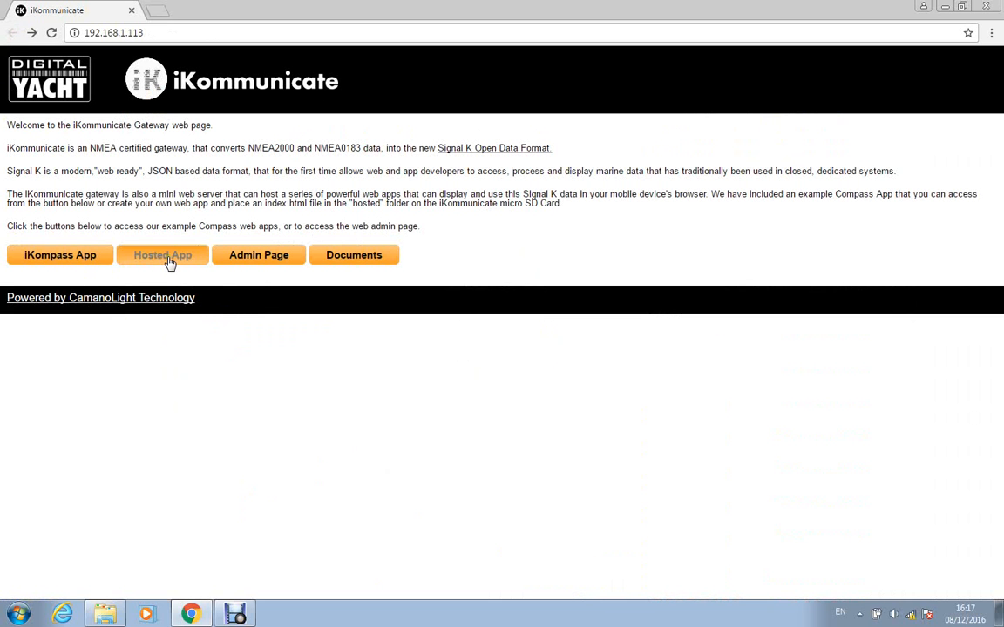
{"action": "left_click", "coordinate": [162, 255]}
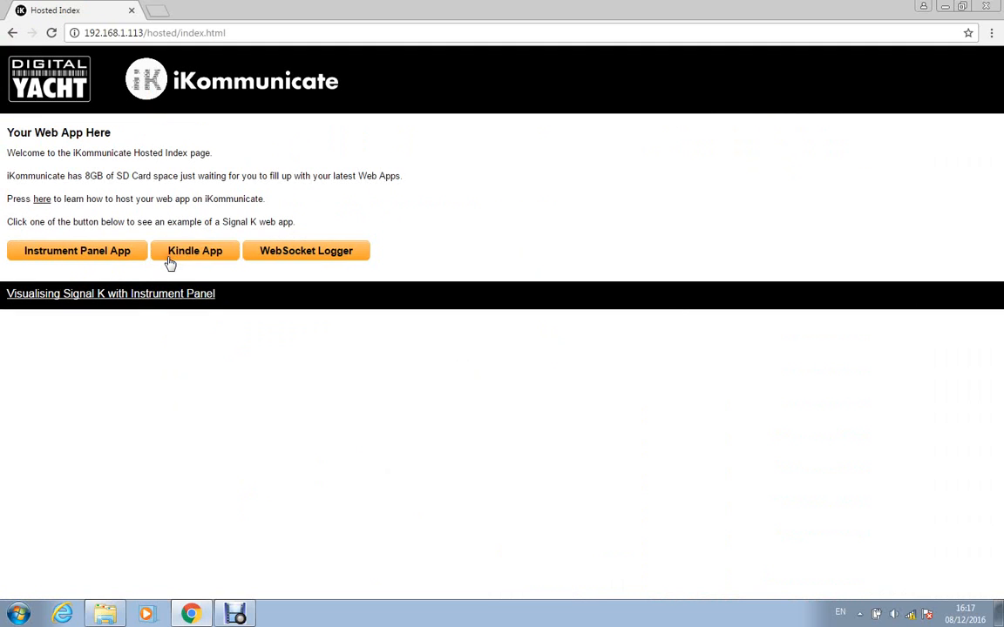
{"action": "mouse_move", "coordinate": [183, 221]}
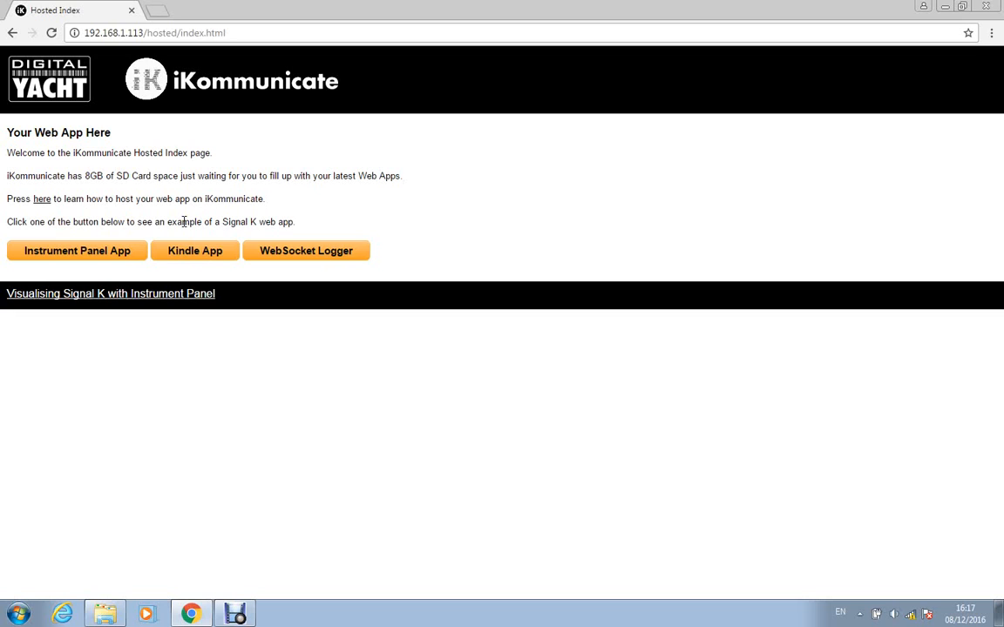
{"action": "mouse_move", "coordinate": [85, 255]}
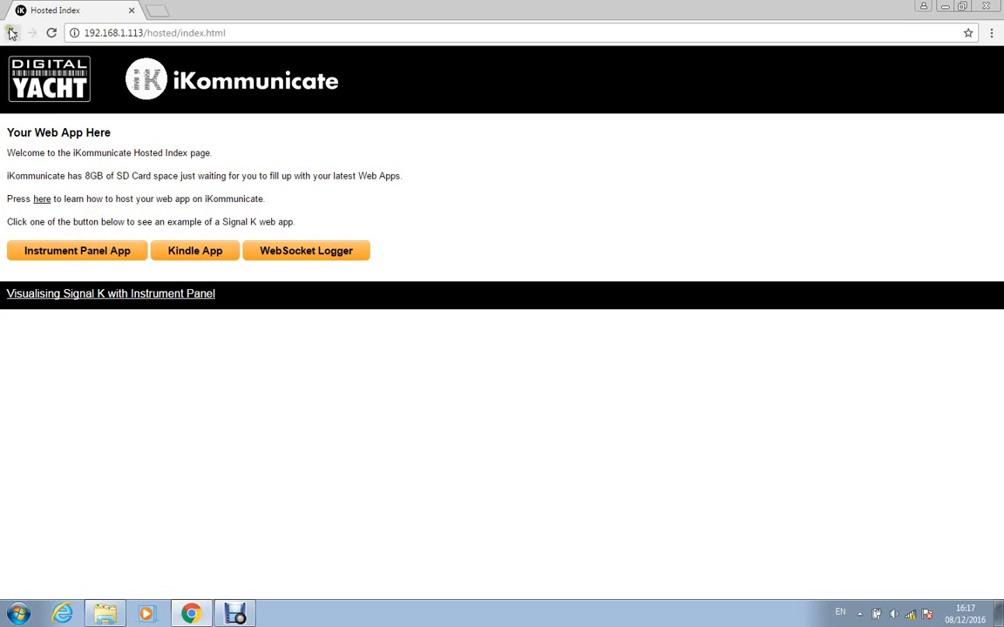
{"action": "left_click", "coordinate": [13, 33]}
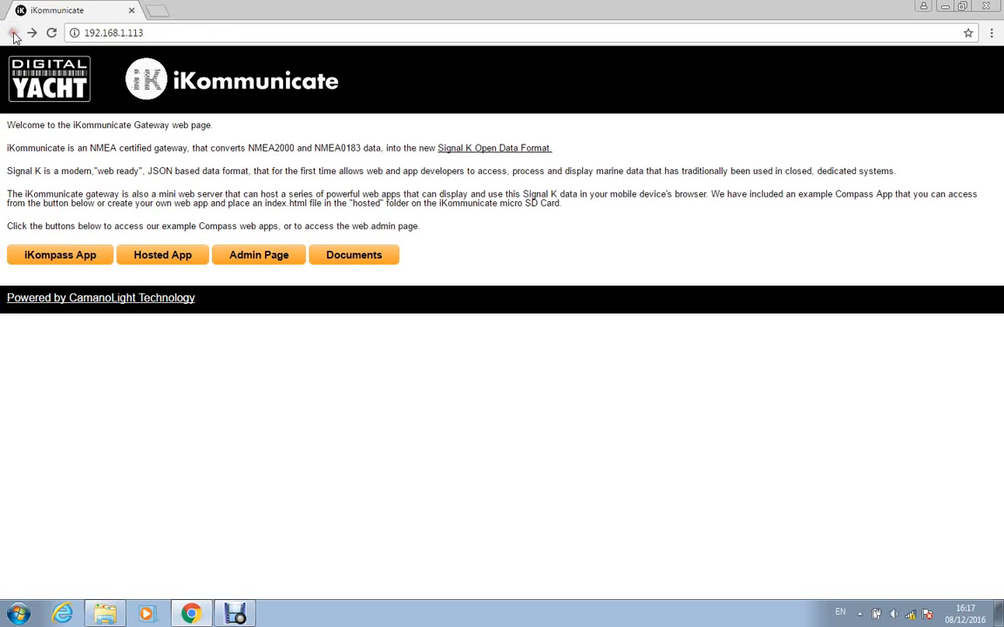
{"action": "mouse_move", "coordinate": [148, 277]}
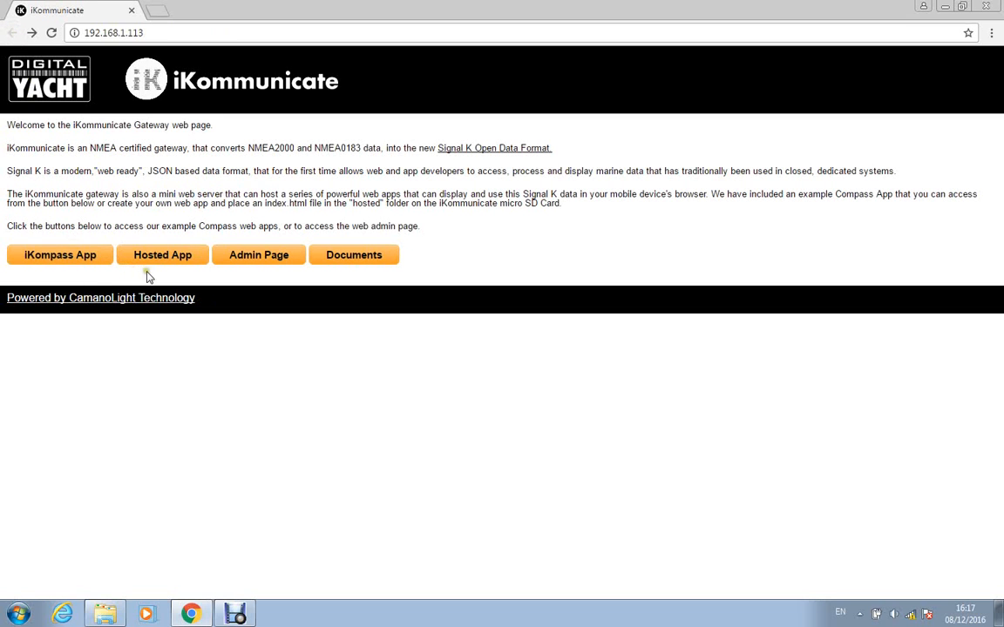
{"action": "mouse_move", "coordinate": [162, 254]}
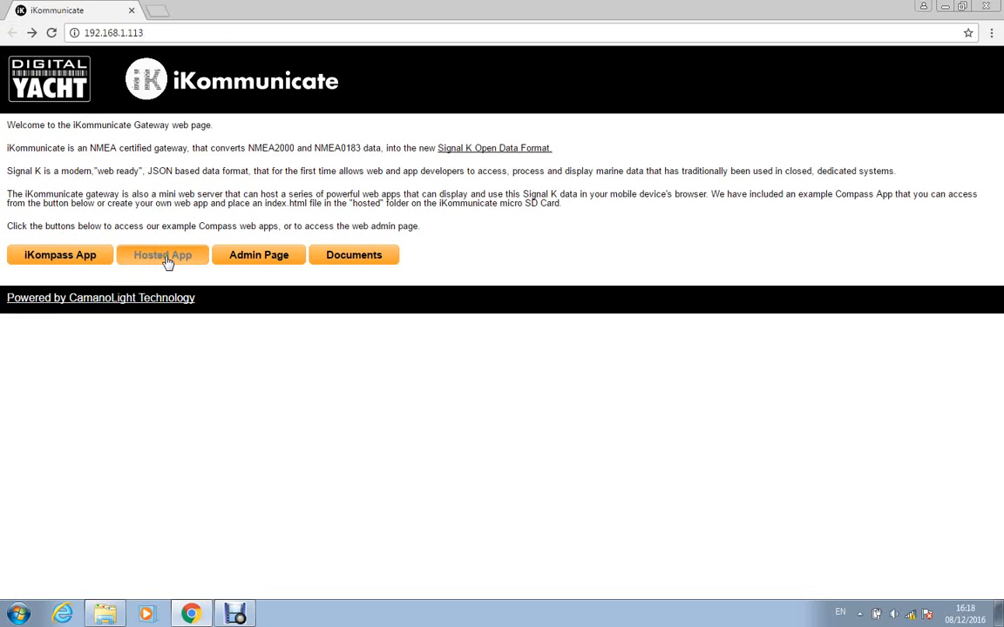
{"action": "left_click", "coordinate": [162, 254]}
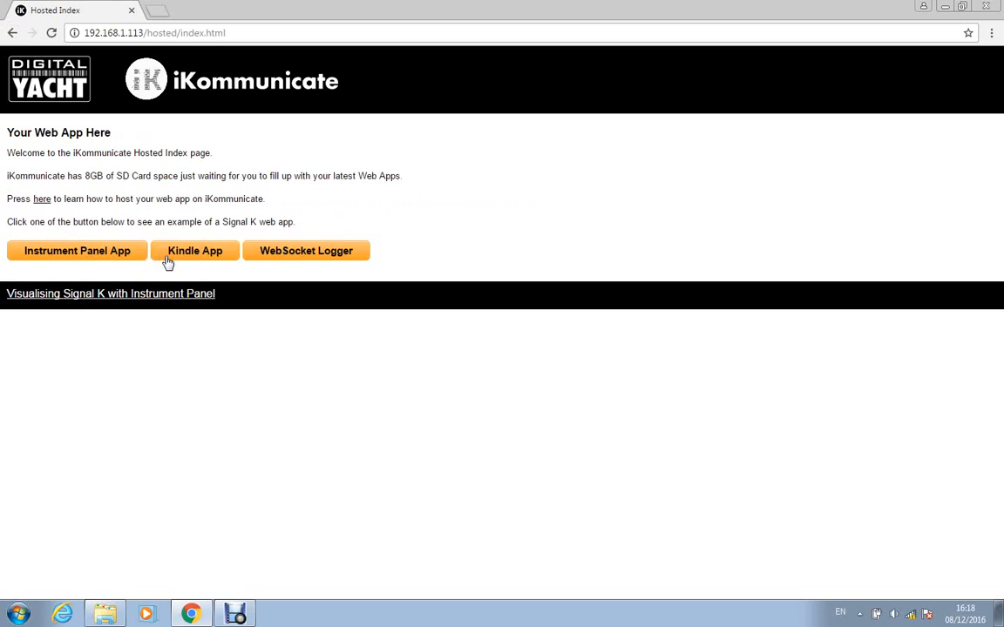
{"action": "mouse_move", "coordinate": [111, 174]}
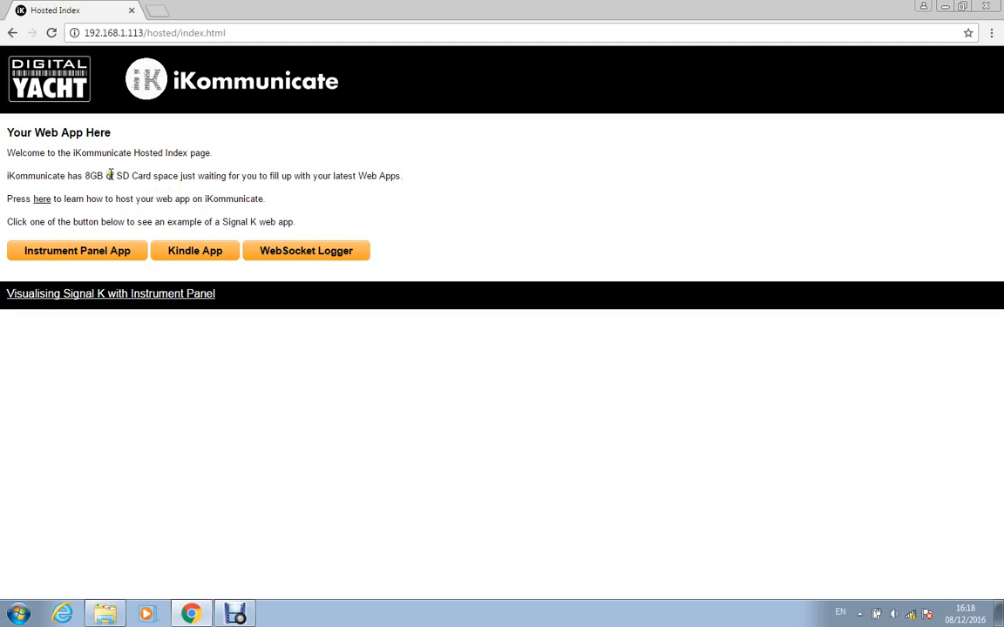
{"action": "mouse_move", "coordinate": [189, 270]}
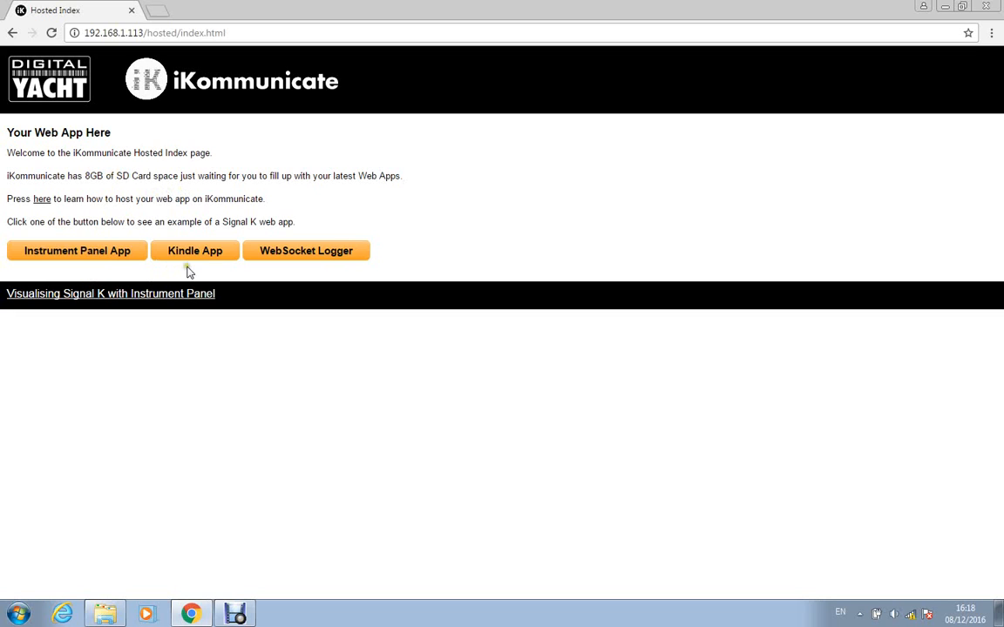
{"action": "mouse_move", "coordinate": [194, 257]}
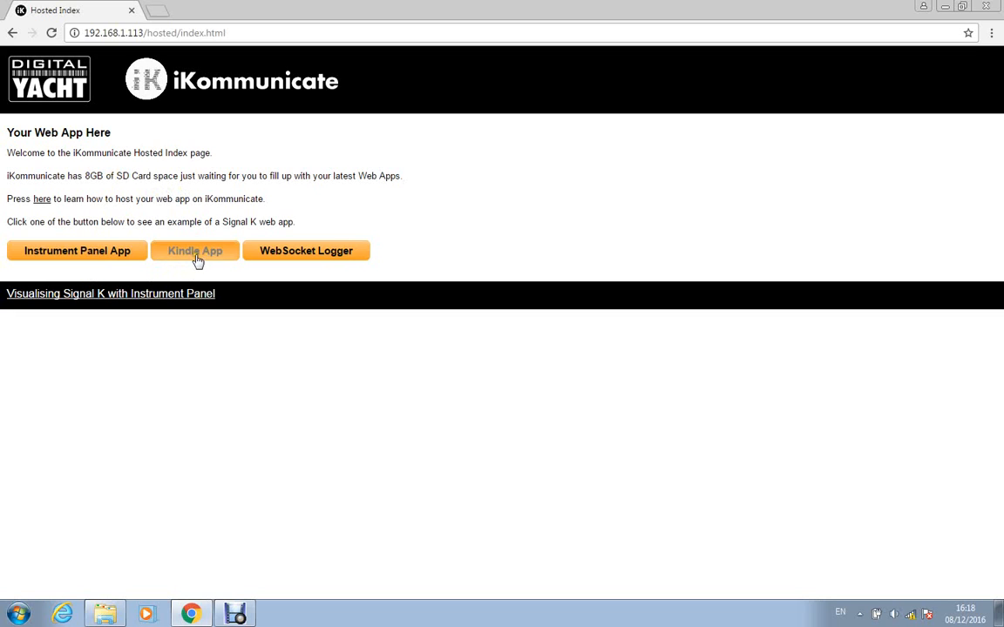
{"action": "mouse_move", "coordinate": [331, 257]}
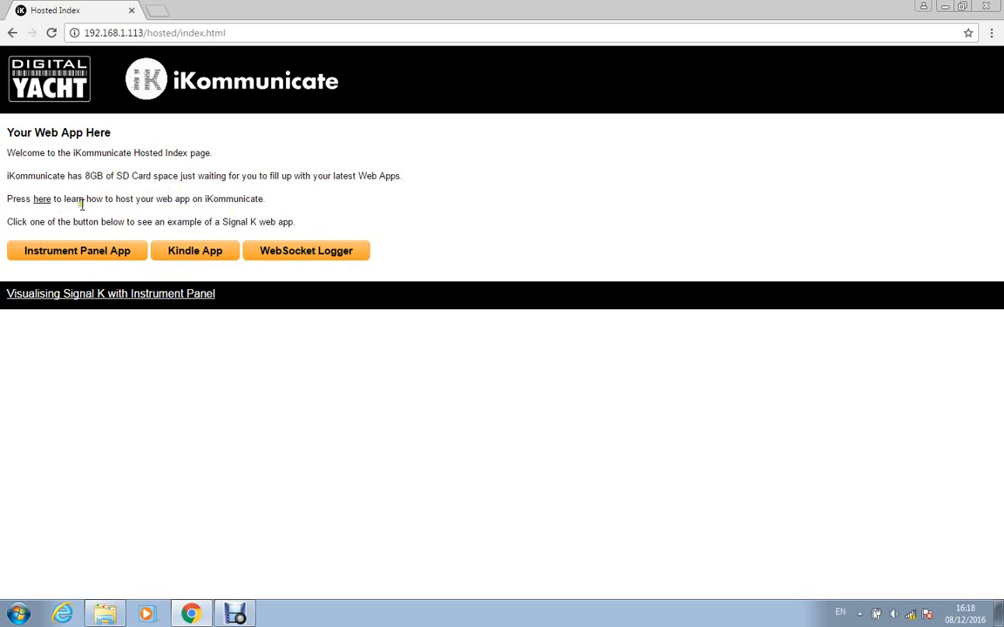
{"action": "mouse_move", "coordinate": [78, 251]}
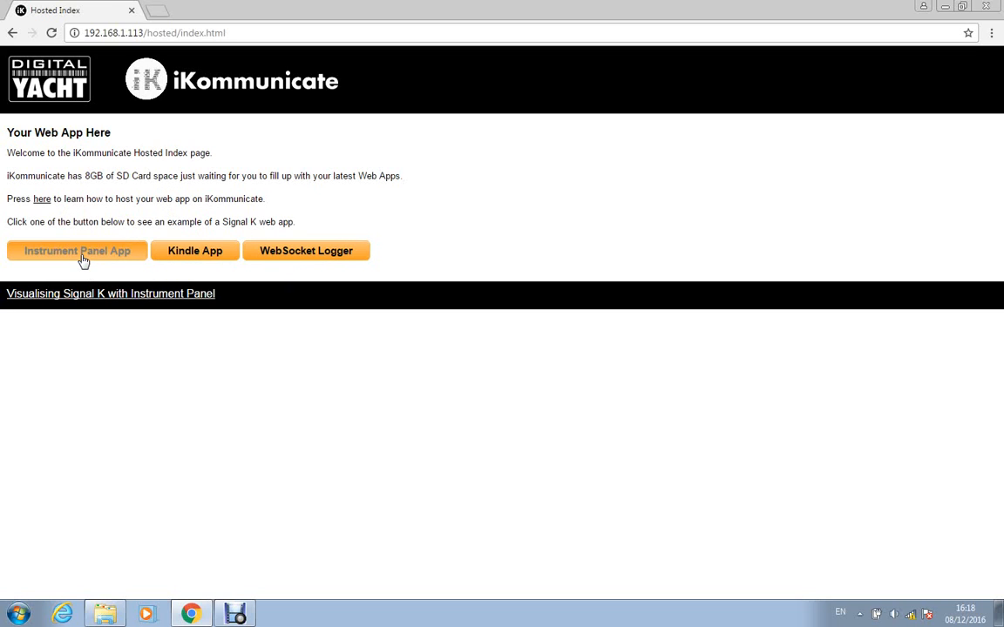
- Launch the Instrument Panel app and connect it to 192.168.1.113
{"action": "left_click", "coordinate": [77, 251]}
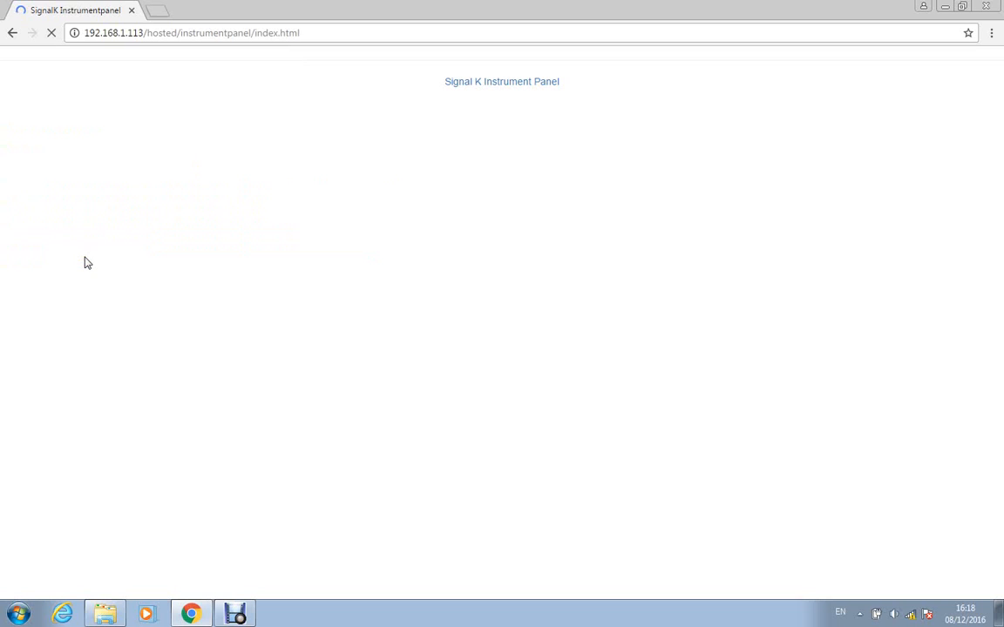
{"action": "mouse_move", "coordinate": [103, 223]}
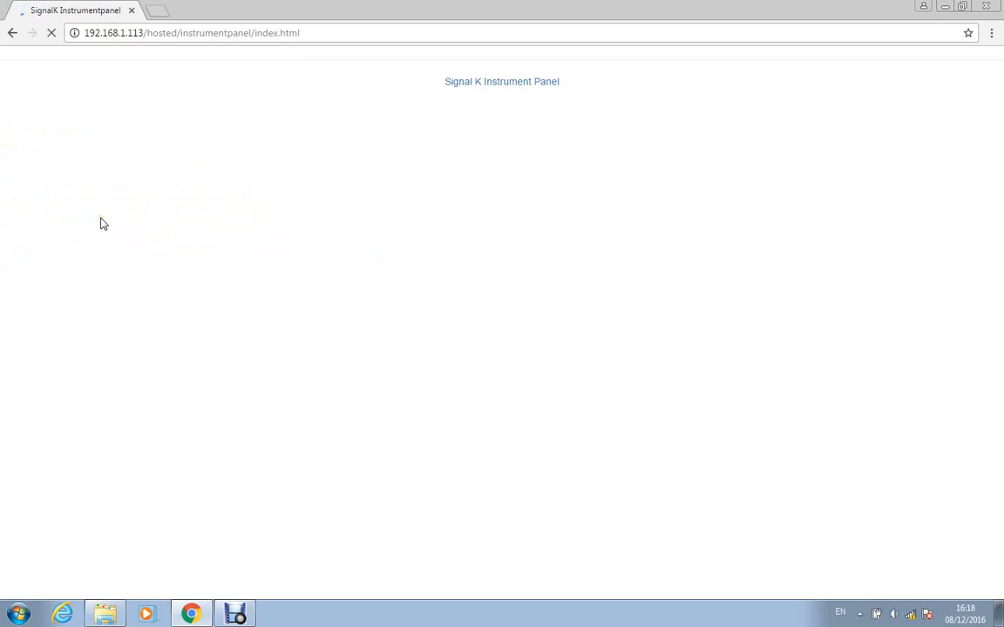
{"action": "mouse_move", "coordinate": [99, 156]}
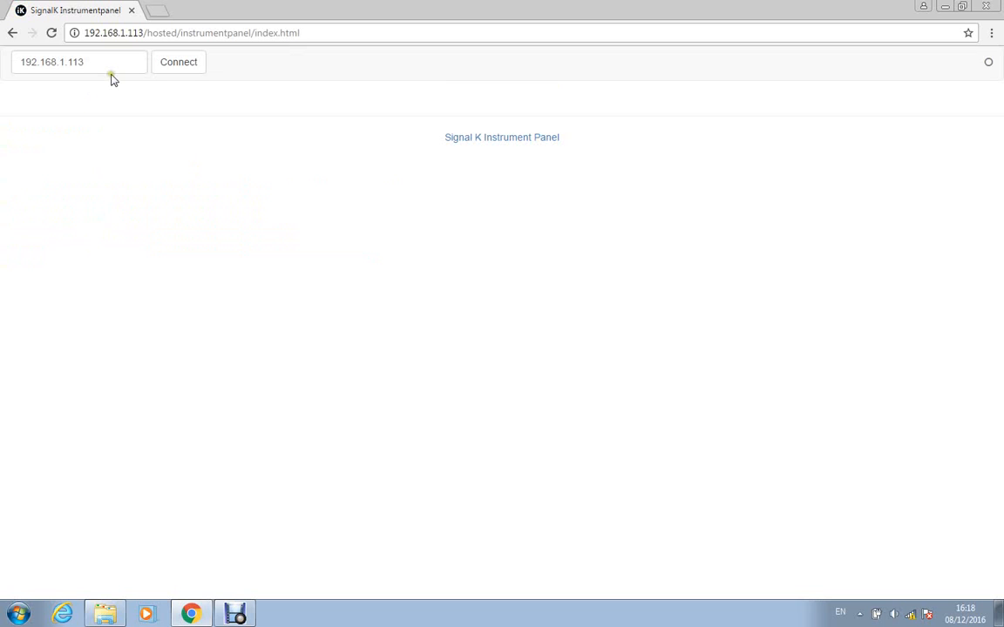
{"action": "mouse_move", "coordinate": [38, 77]}
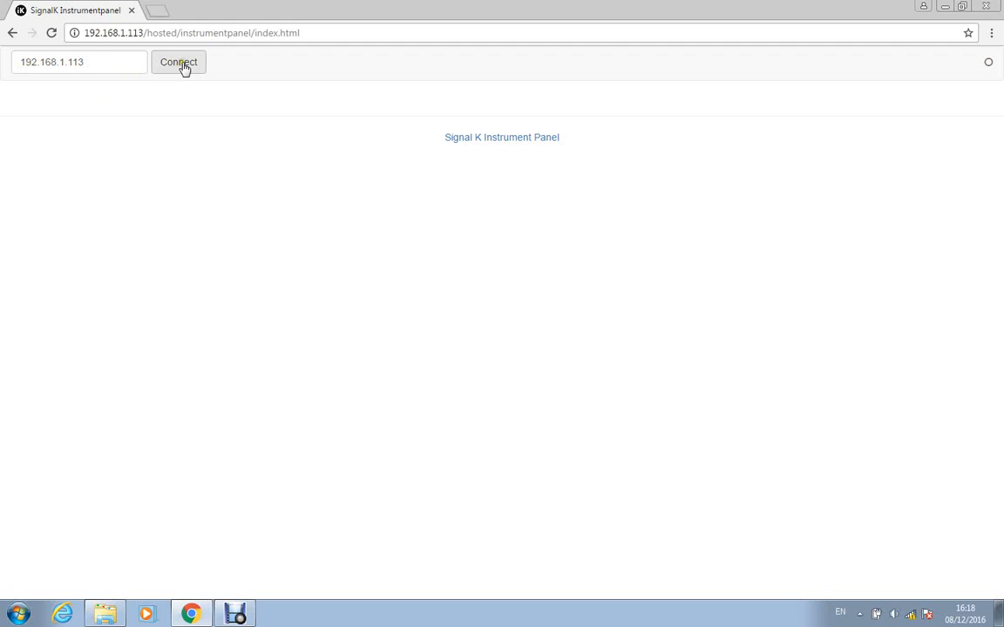
{"action": "left_click", "coordinate": [178, 61]}
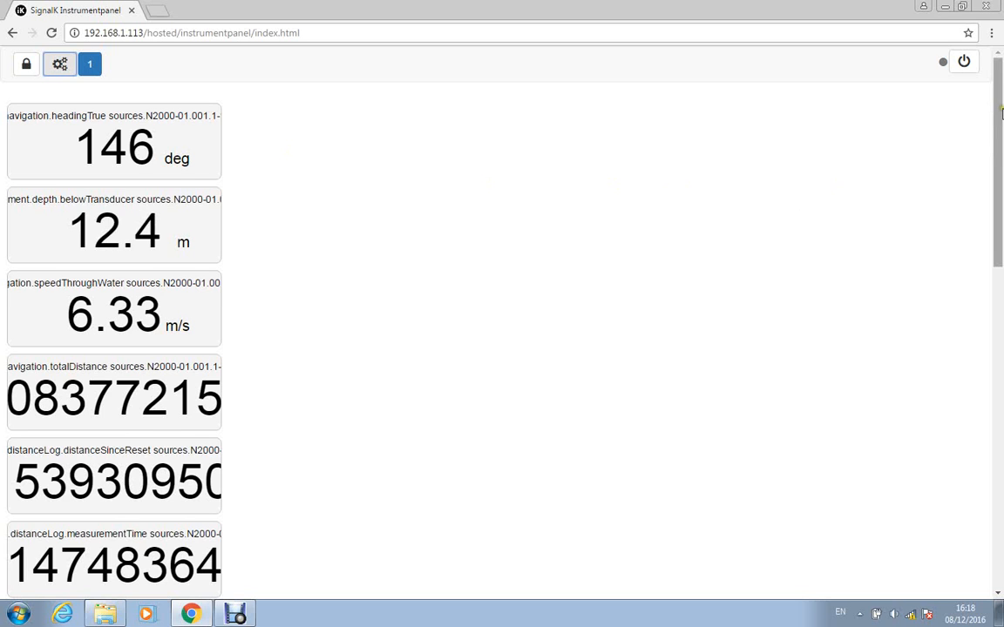
{"action": "scroll", "scroll_direction": "down", "scroll_amount": 3}
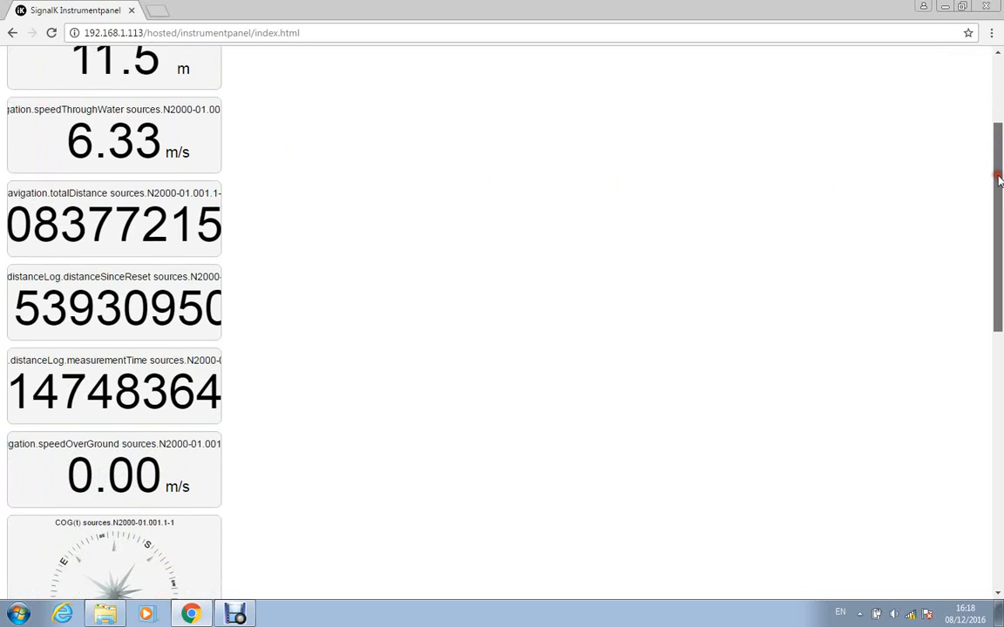
{"action": "scroll", "scroll_direction": "down", "scroll_amount": 3}
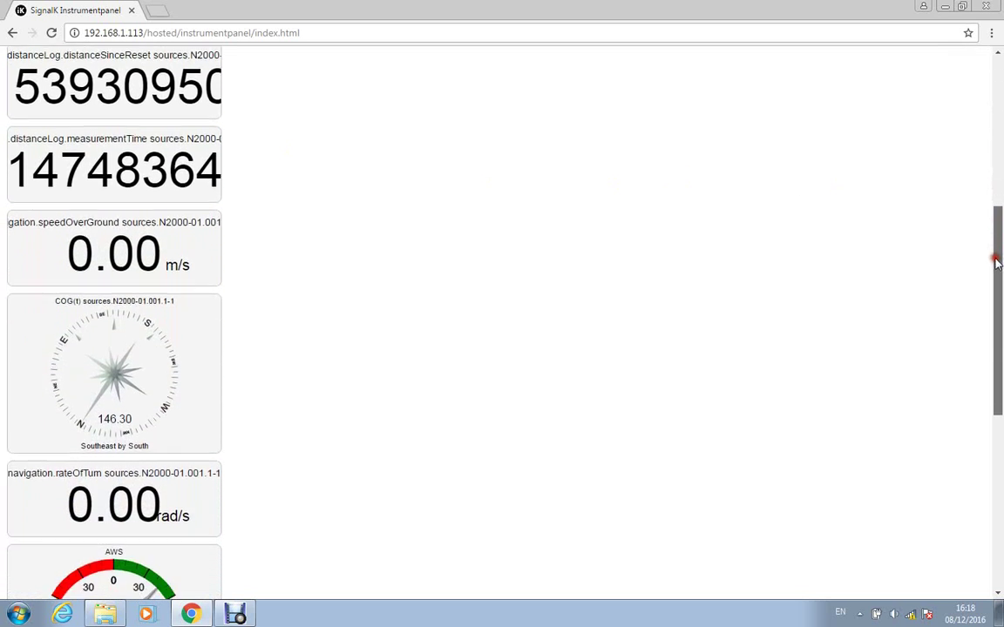
{"action": "scroll", "scroll_direction": "down", "scroll_amount": 3}
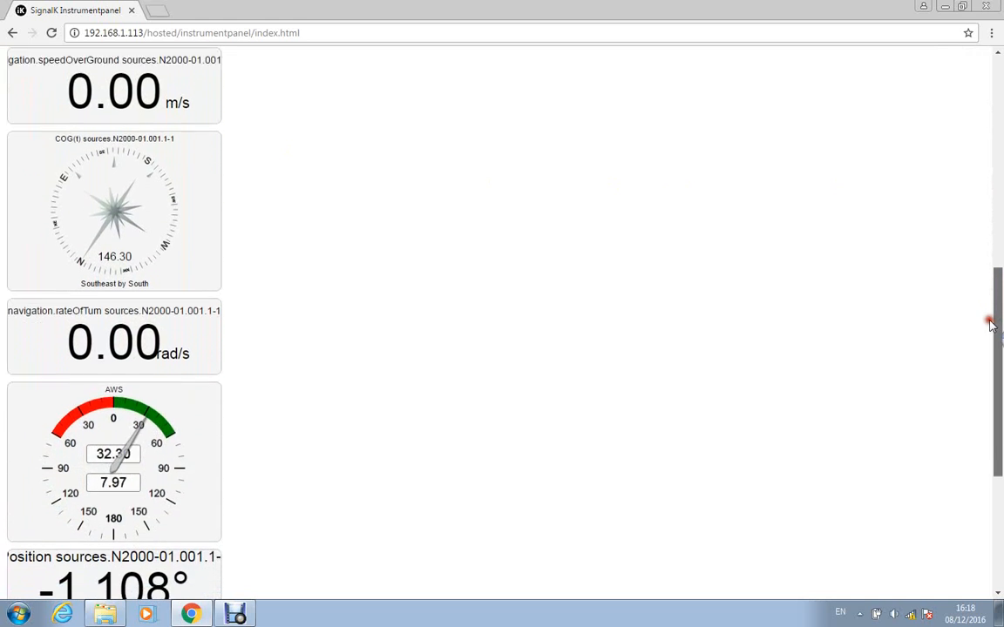
{"action": "scroll", "scroll_direction": "down", "scroll_amount": 3}
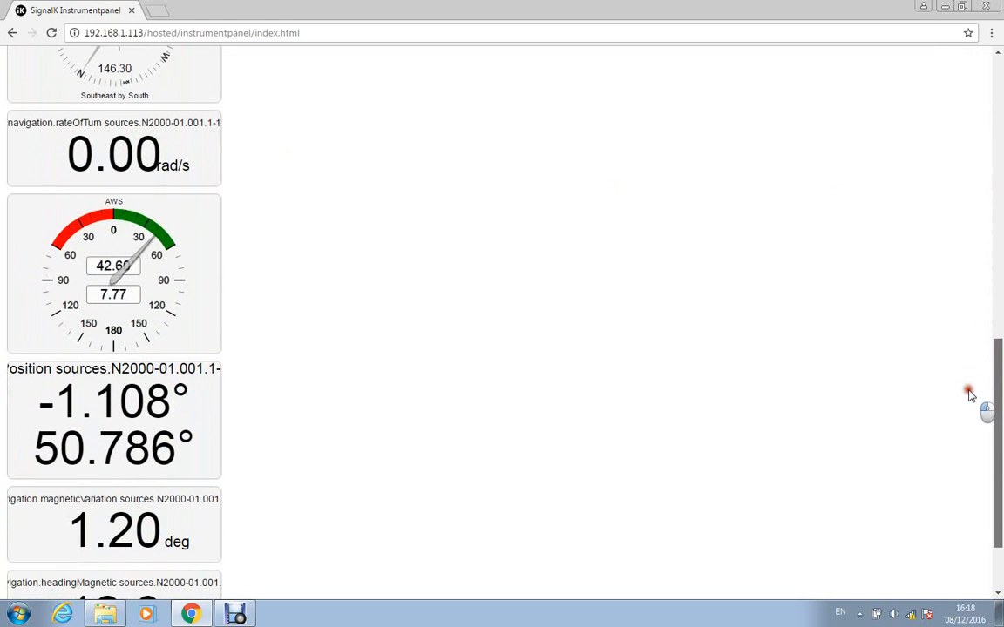
{"action": "scroll", "scroll_direction": "down", "scroll_amount": 3}
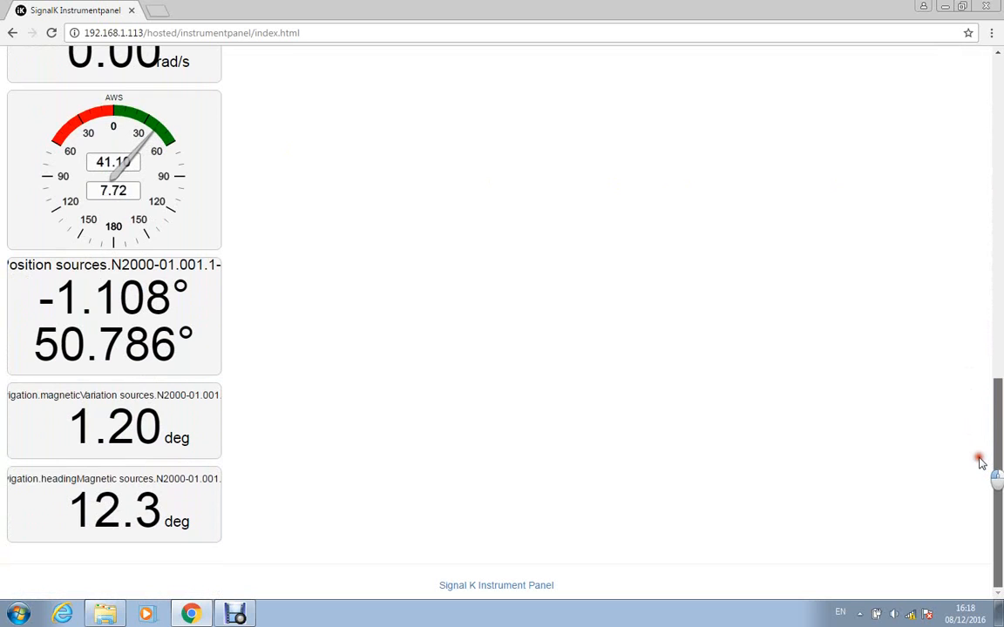
{"action": "scroll", "scroll_direction": "down", "scroll_amount": 3}
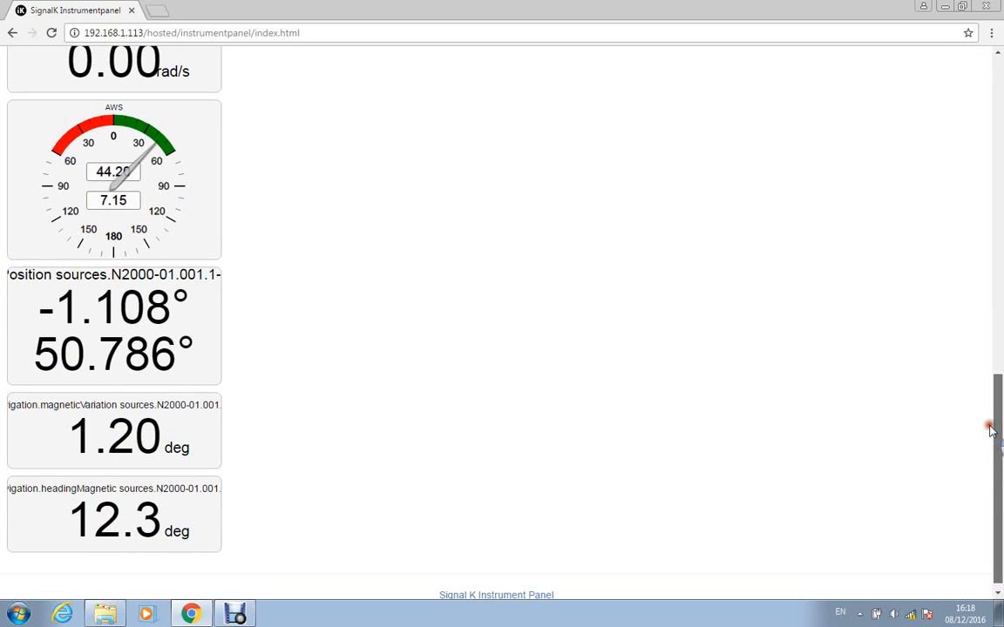
{"action": "scroll", "scroll_direction": "up", "scroll_amount": 3}
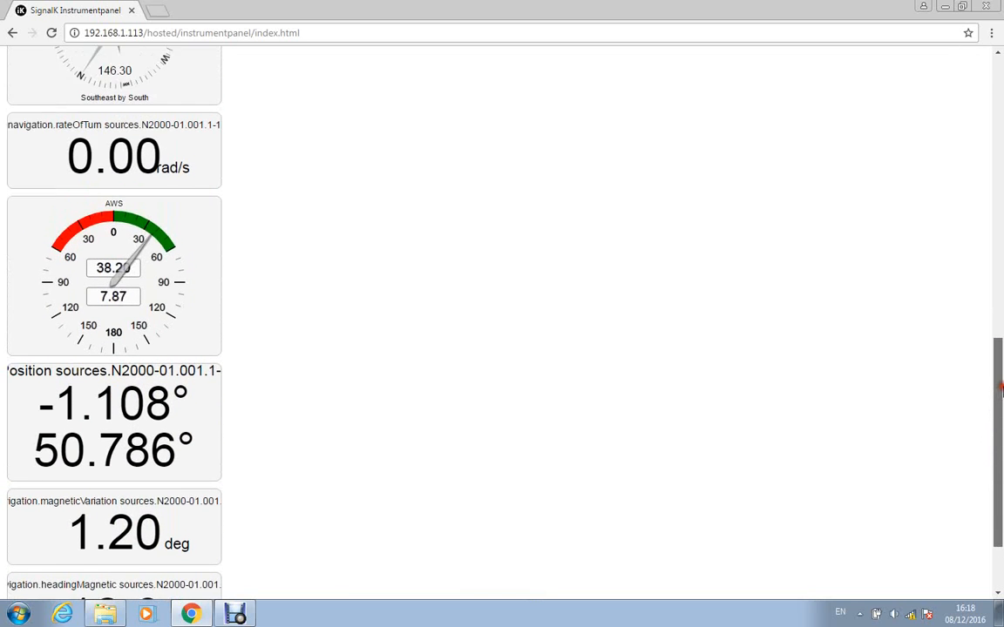
{"action": "scroll", "scroll_direction": "up", "scroll_amount": 3}
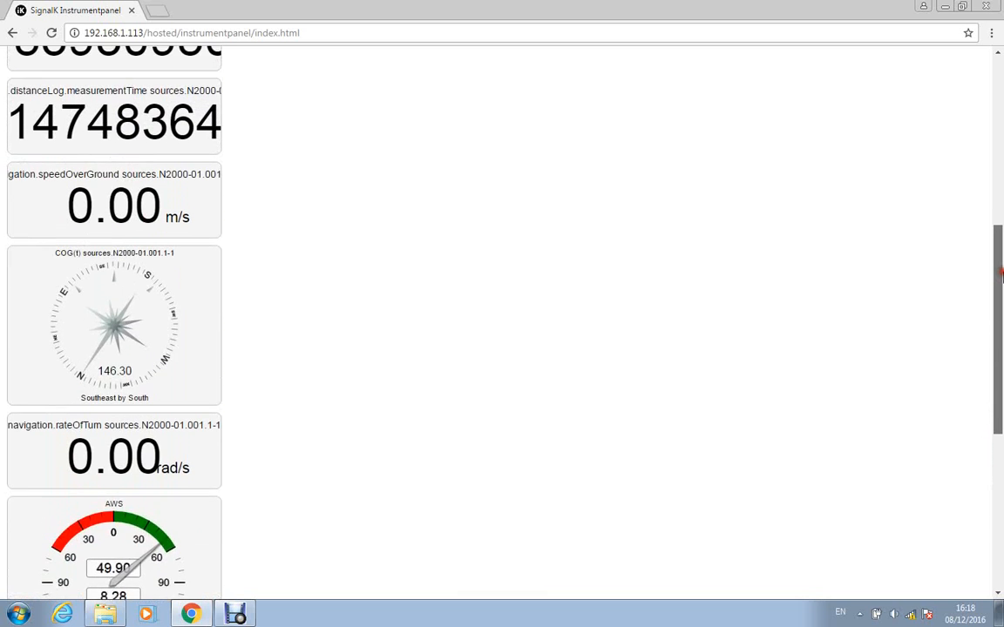
{"action": "scroll", "scroll_direction": "up", "scroll_amount": 3}
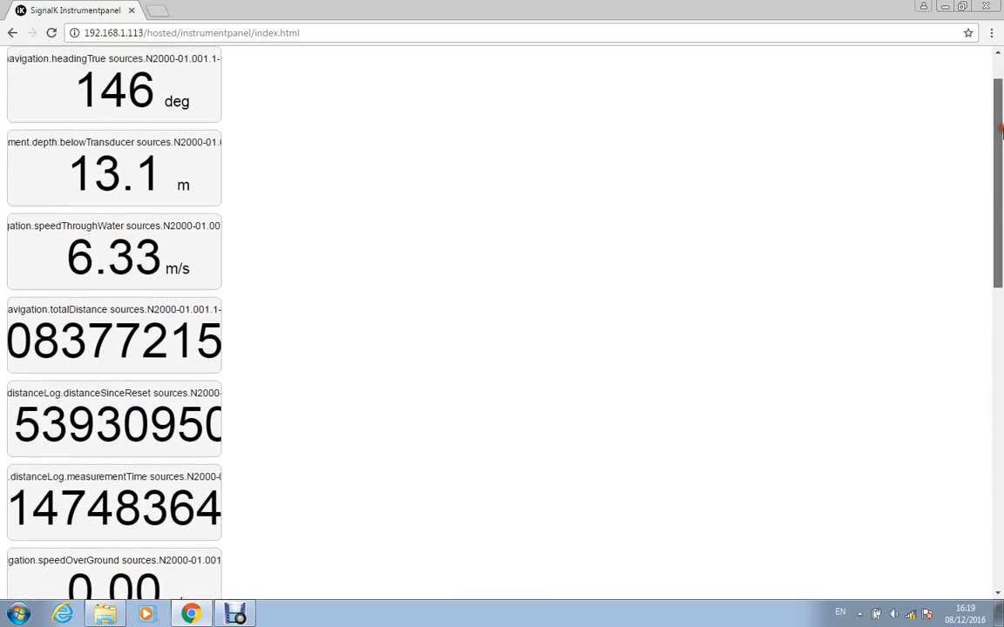
{"action": "scroll", "scroll_direction": "down", "scroll_amount": 3}
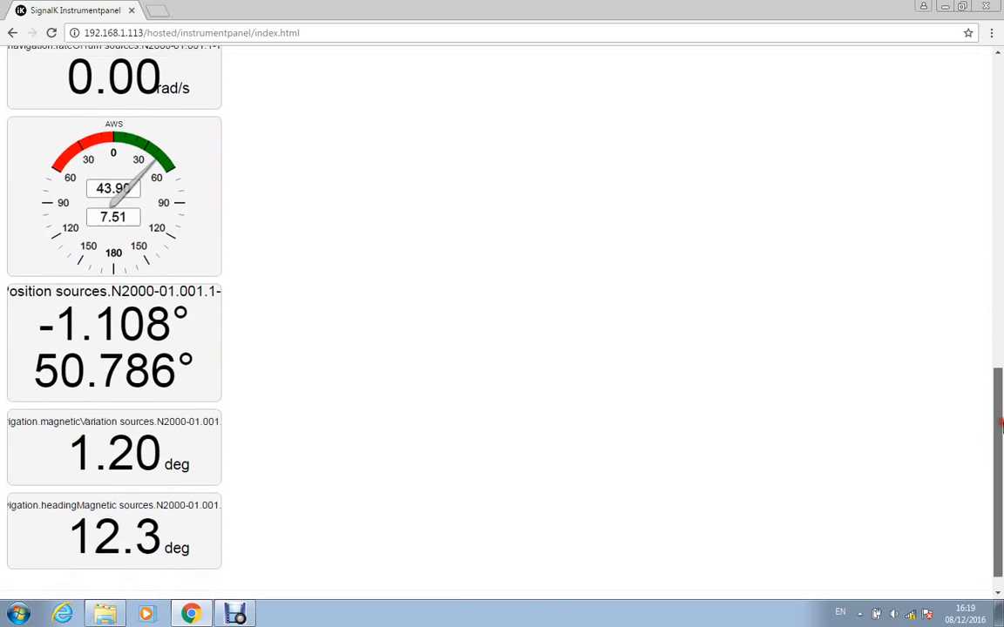
{"action": "scroll", "scroll_direction": "down", "scroll_amount": 3}
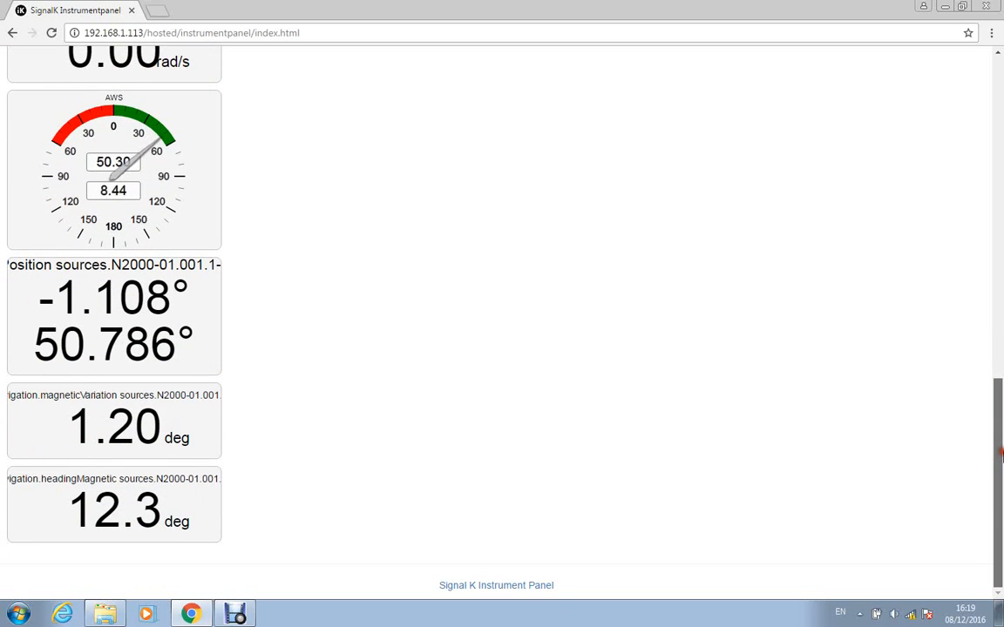
{"action": "scroll", "scroll_direction": "up", "scroll_amount": 3}
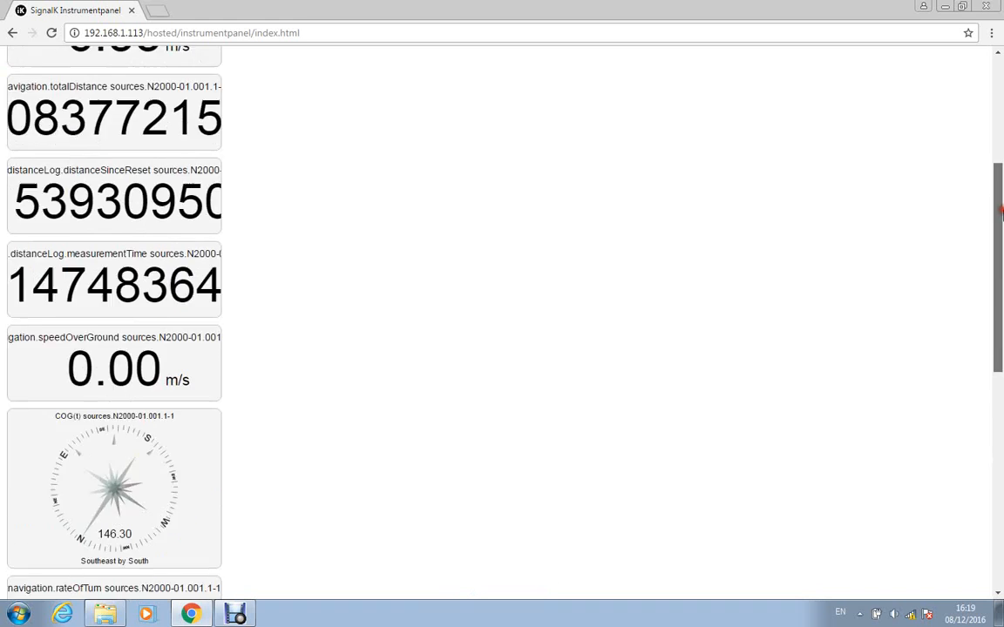
{"action": "scroll", "scroll_direction": "up", "scroll_amount": 3}
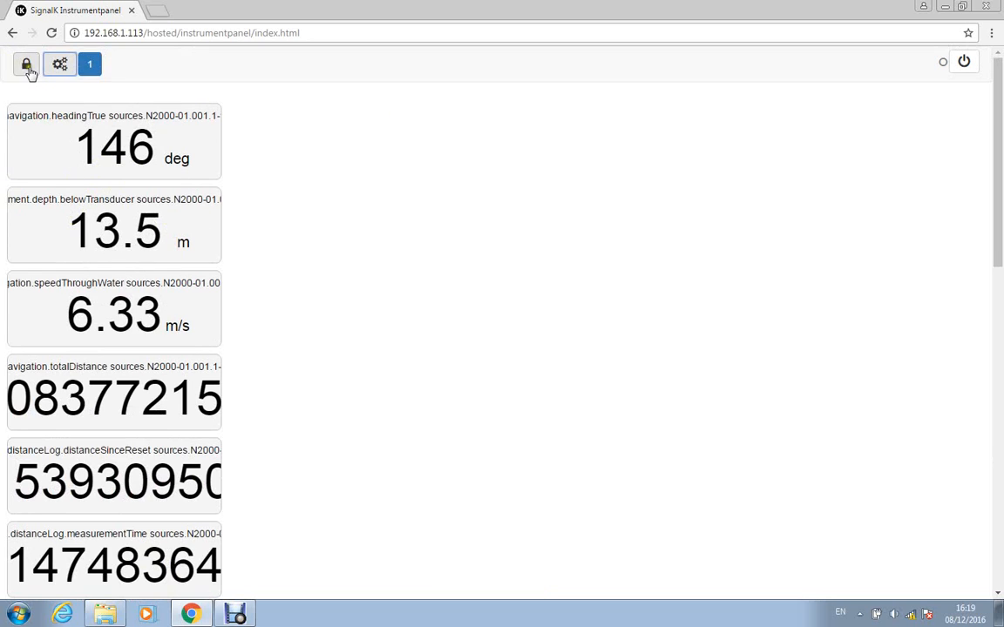
- Unlock the panels and rearrange them into columns, moving the position display beside the left column
{"action": "left_click", "coordinate": [26, 63]}
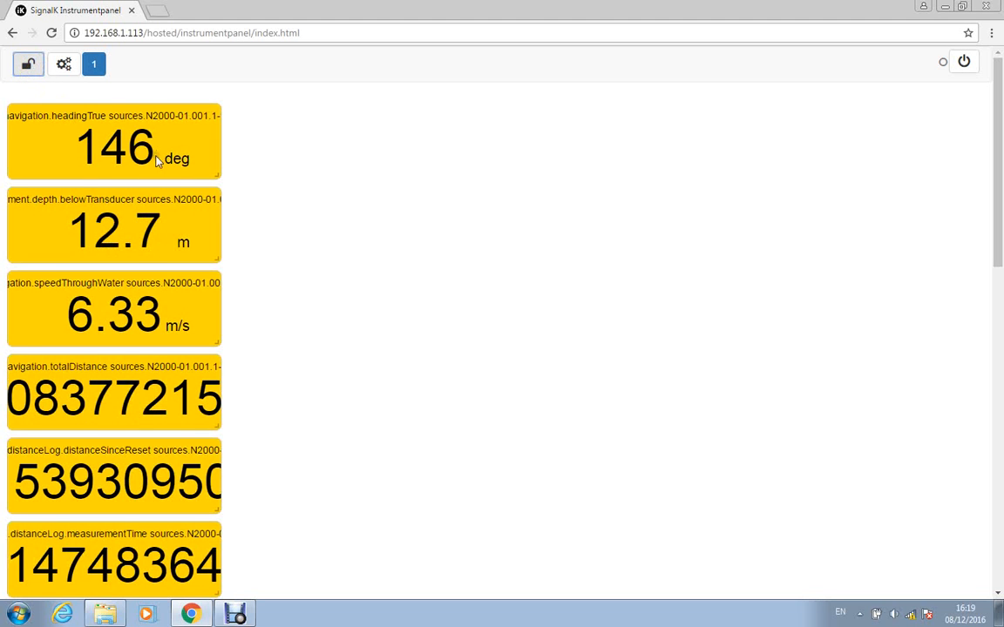
{"action": "mouse_move", "coordinate": [379, 395]}
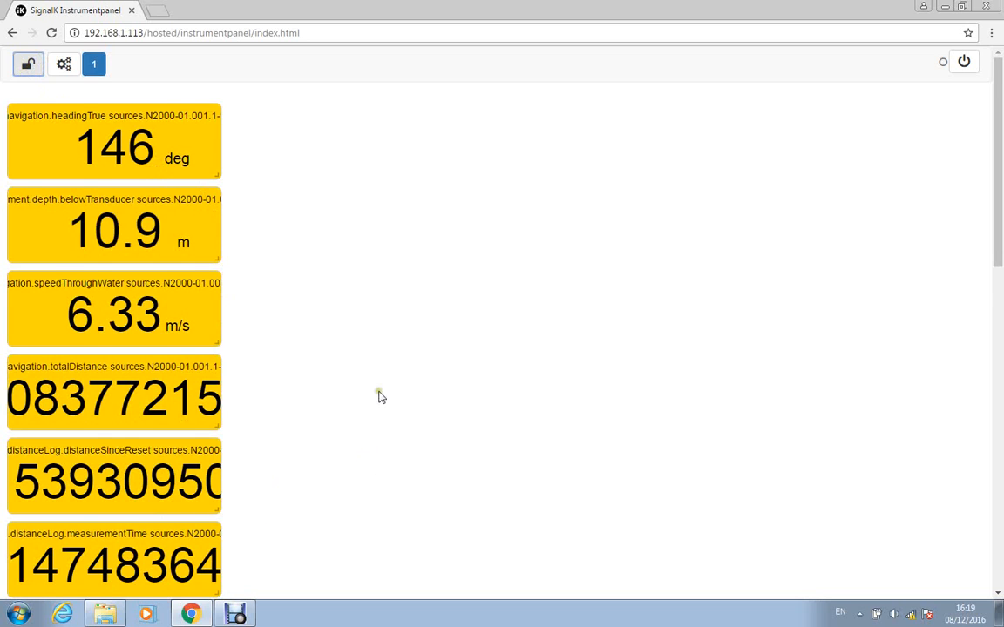
{"action": "scroll", "scroll_direction": "down", "scroll_amount": 3}
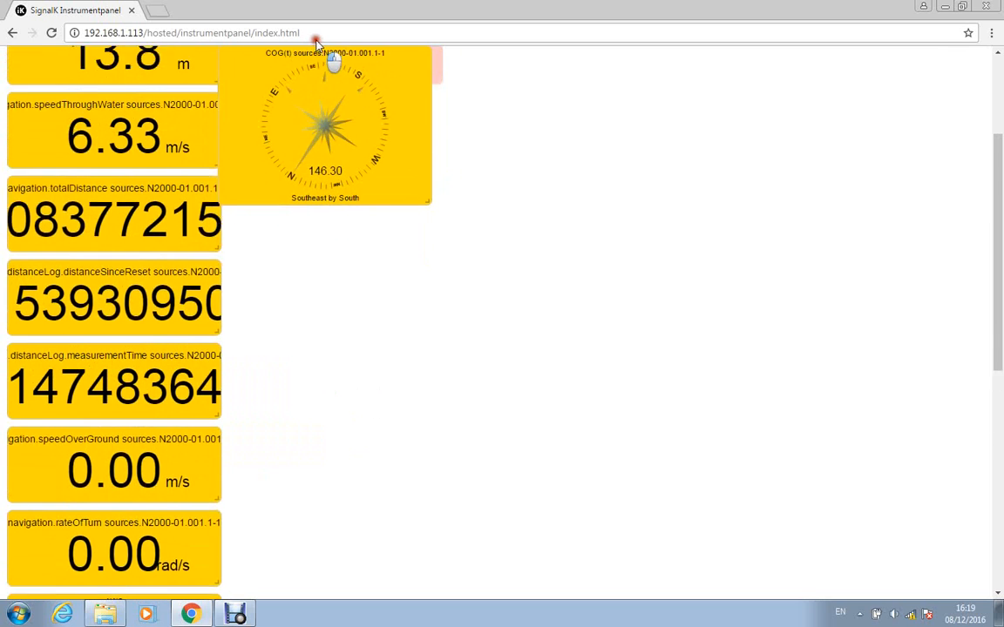
{"action": "scroll", "scroll_direction": "down", "scroll_amount": 3}
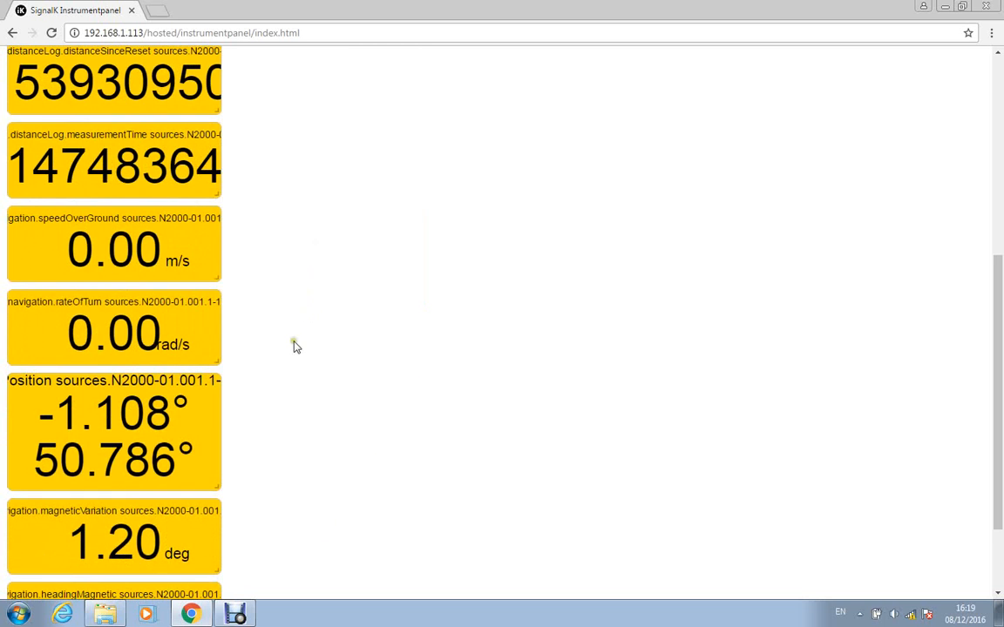
{"action": "scroll", "scroll_direction": "down", "scroll_amount": 3}
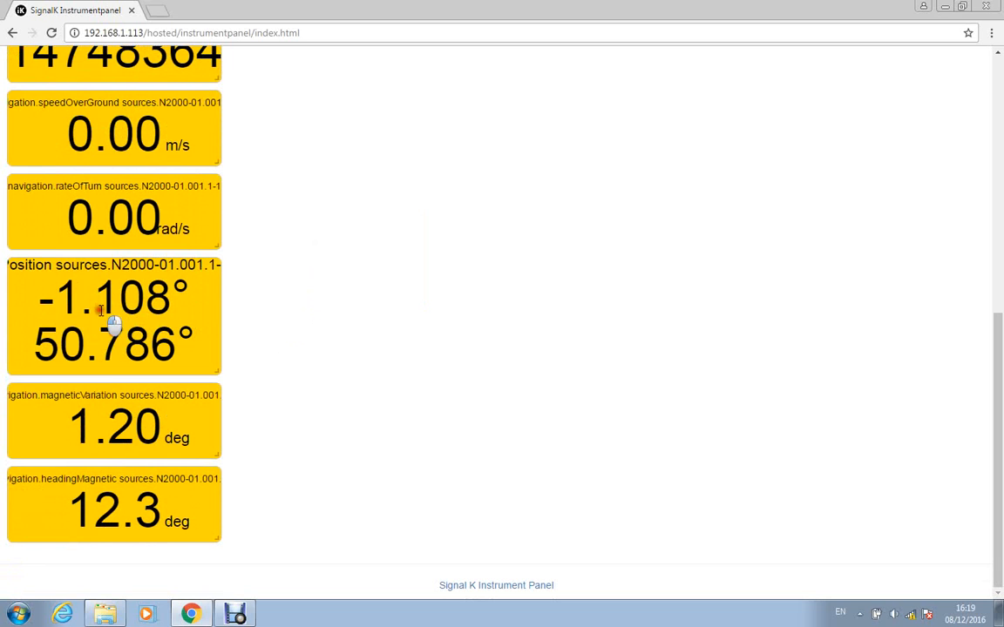
{"action": "left_click_drag", "start_coordinate": [114, 318], "coordinate": [374, 361]}
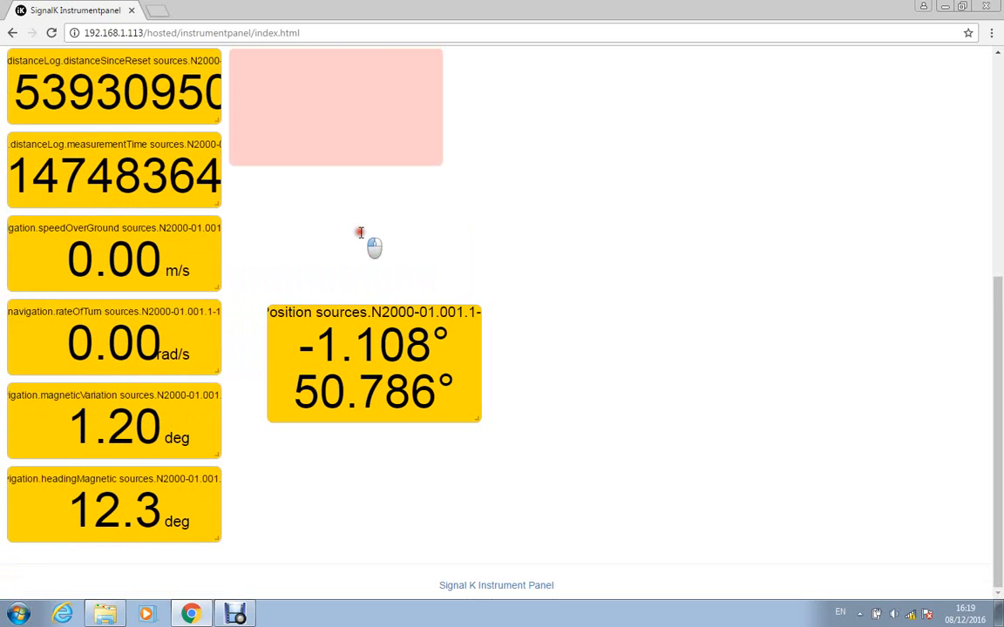
{"action": "scroll", "scroll_direction": "up", "scroll_amount": 3}
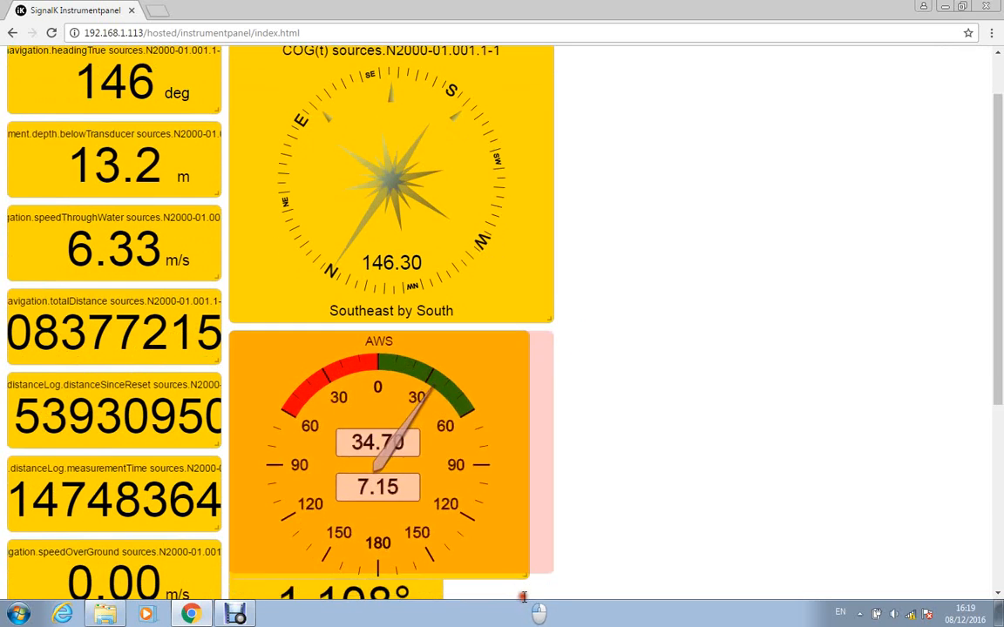
{"action": "scroll", "scroll_direction": "down", "scroll_amount": 3}
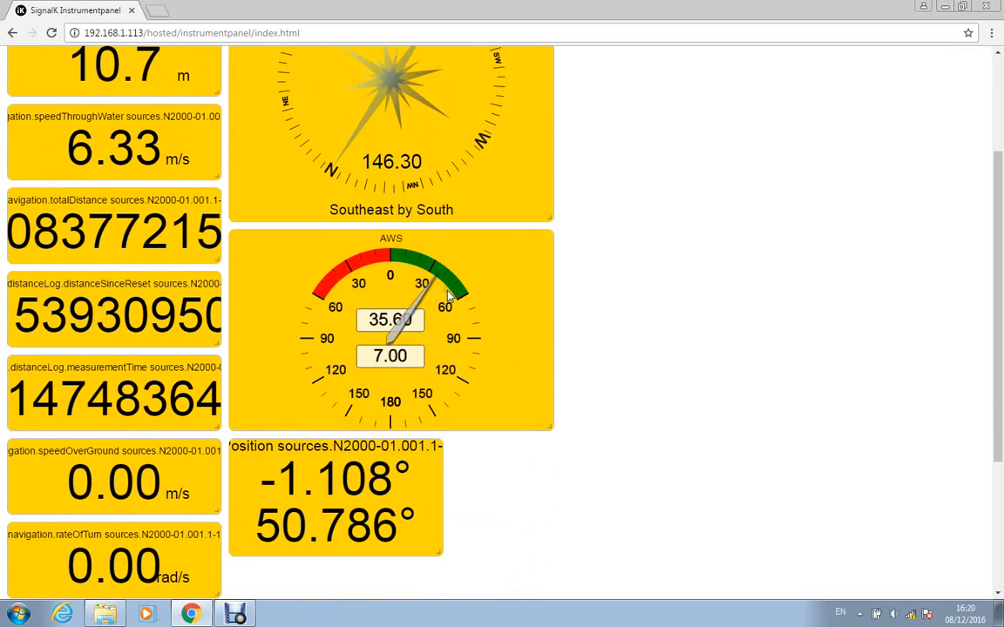
{"action": "scroll", "scroll_direction": "up", "scroll_amount": 3}
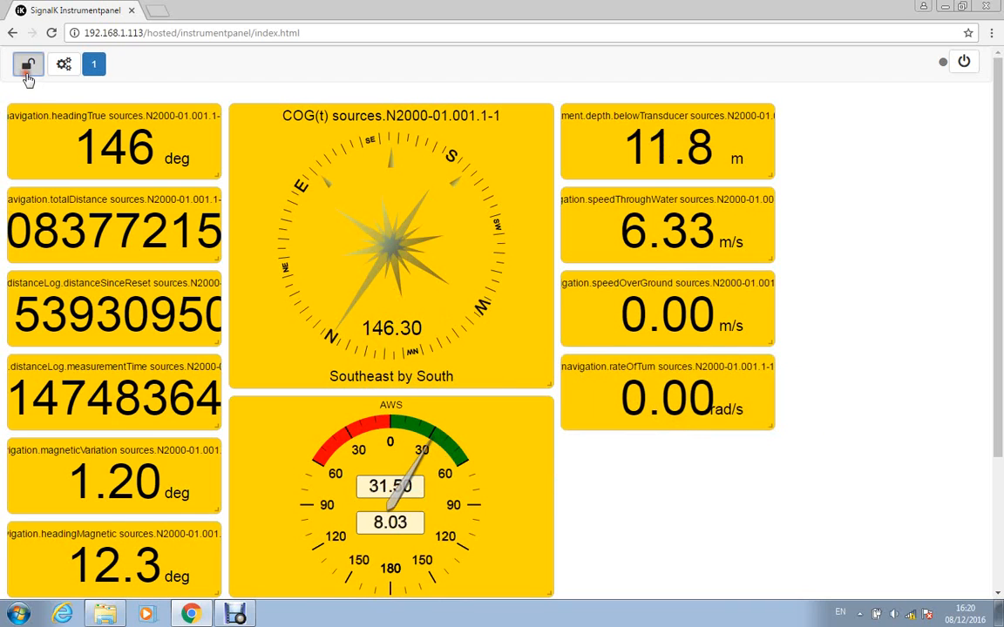
- Lock the three-column panel layout so gauges return to grey styling
{"action": "left_click", "coordinate": [26, 64]}
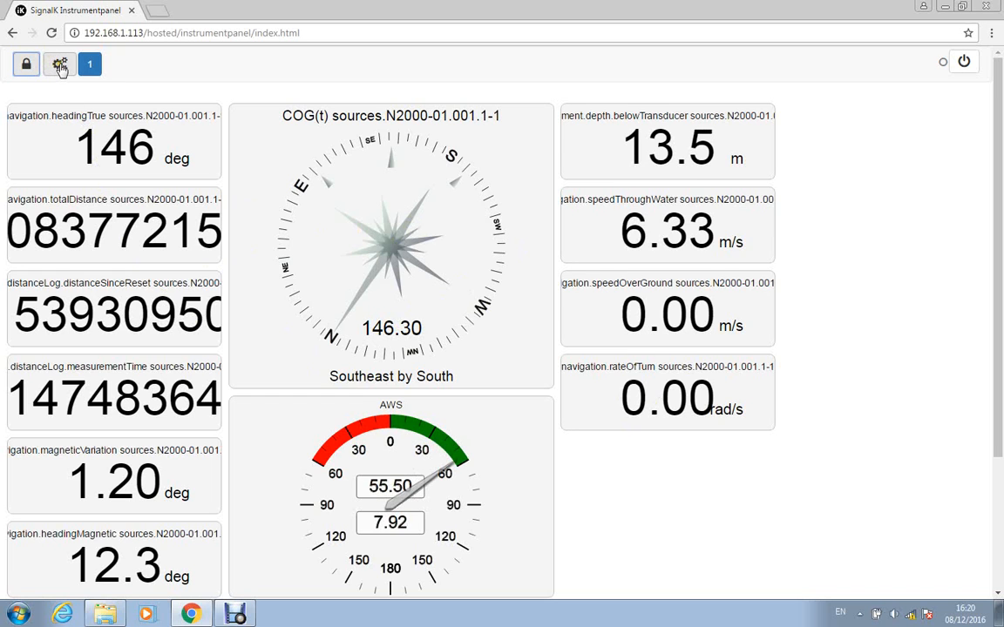
- Open the By Display Widget settings page listing every instrument's options
{"action": "left_click", "coordinate": [59, 63]}
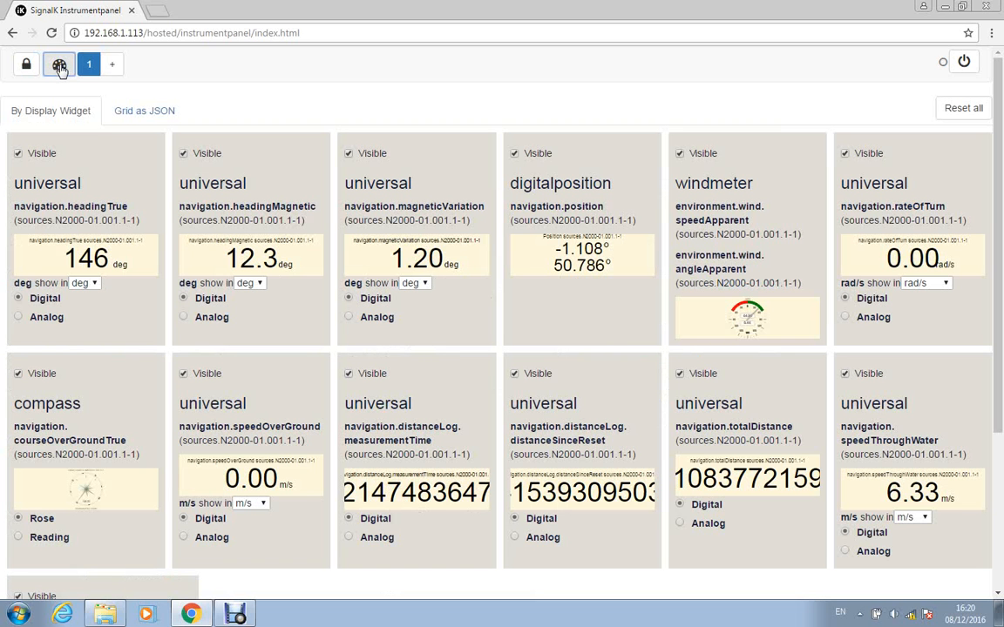
{"action": "mouse_move", "coordinate": [99, 202]}
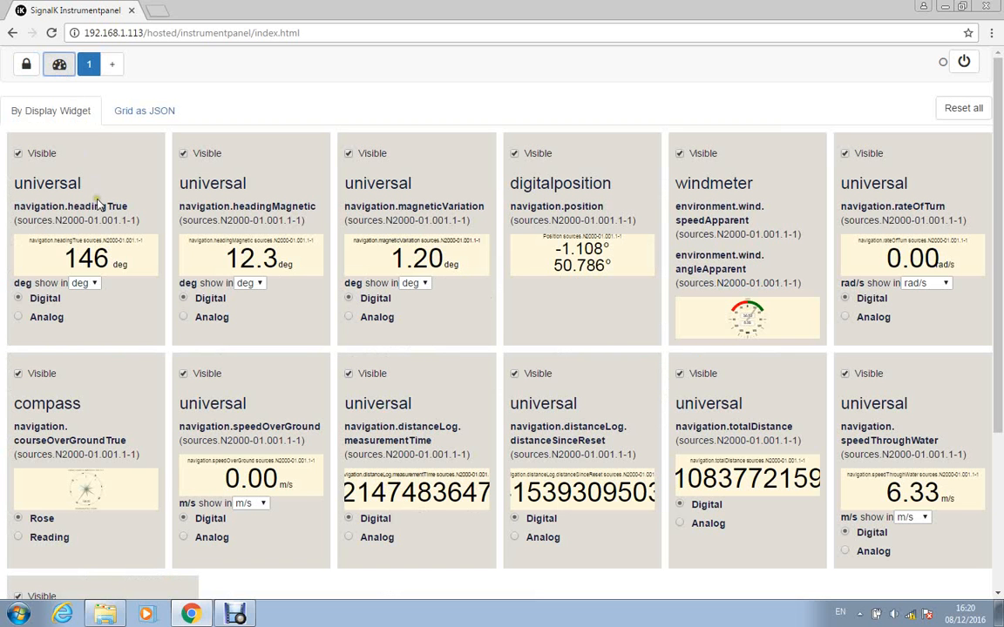
{"action": "mouse_move", "coordinate": [248, 200]}
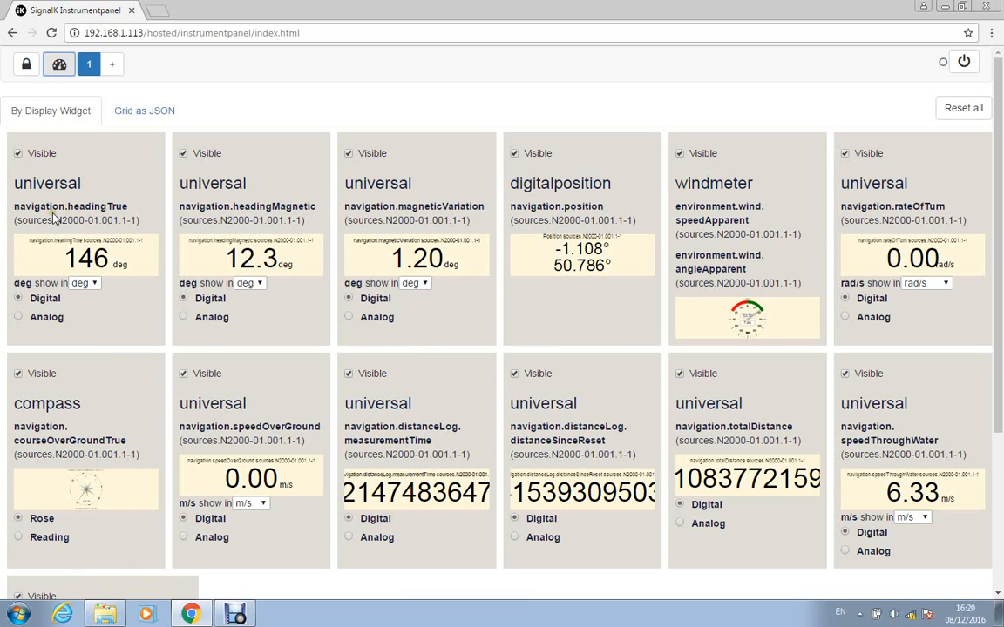
{"action": "mouse_move", "coordinate": [103, 301]}
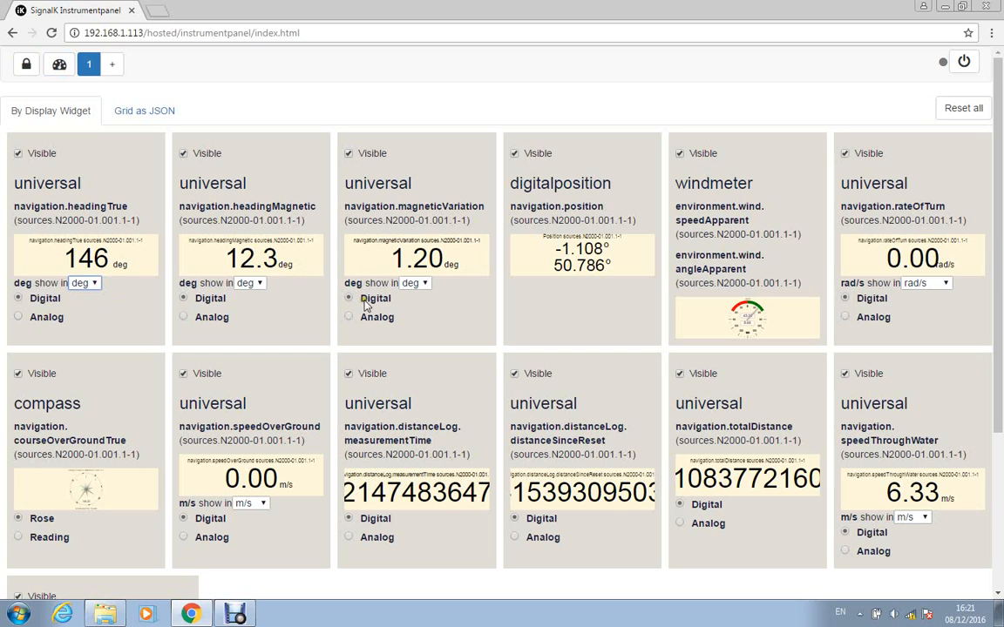
{"action": "mouse_move", "coordinate": [240, 397]}
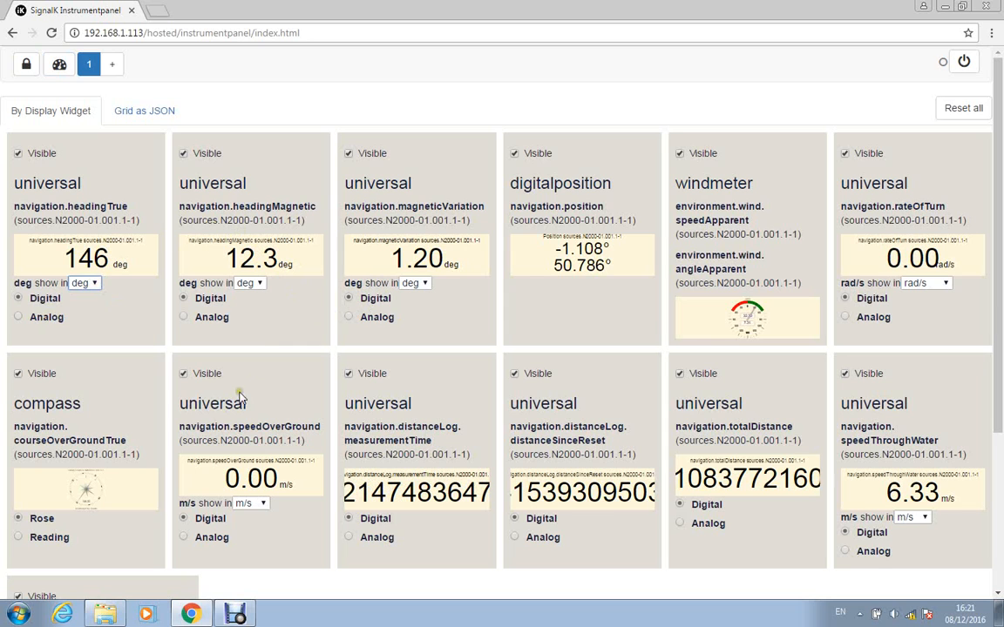
- Hide the distanceLog measurementTime, distanceSinceReset and totalDistance instruments
{"action": "scroll", "scroll_direction": "down", "scroll_amount": 3}
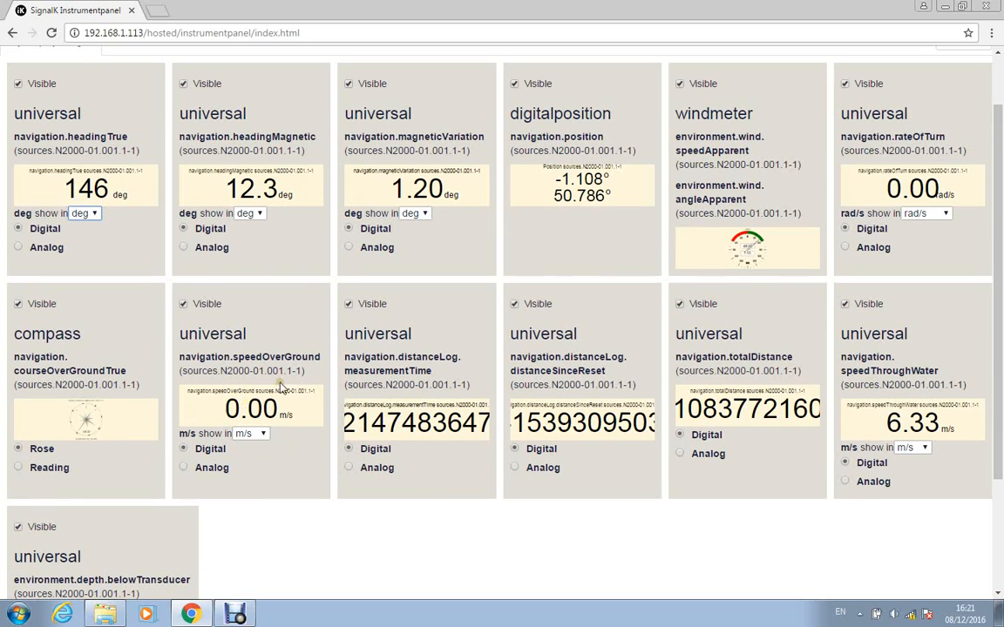
{"action": "mouse_move", "coordinate": [438, 346]}
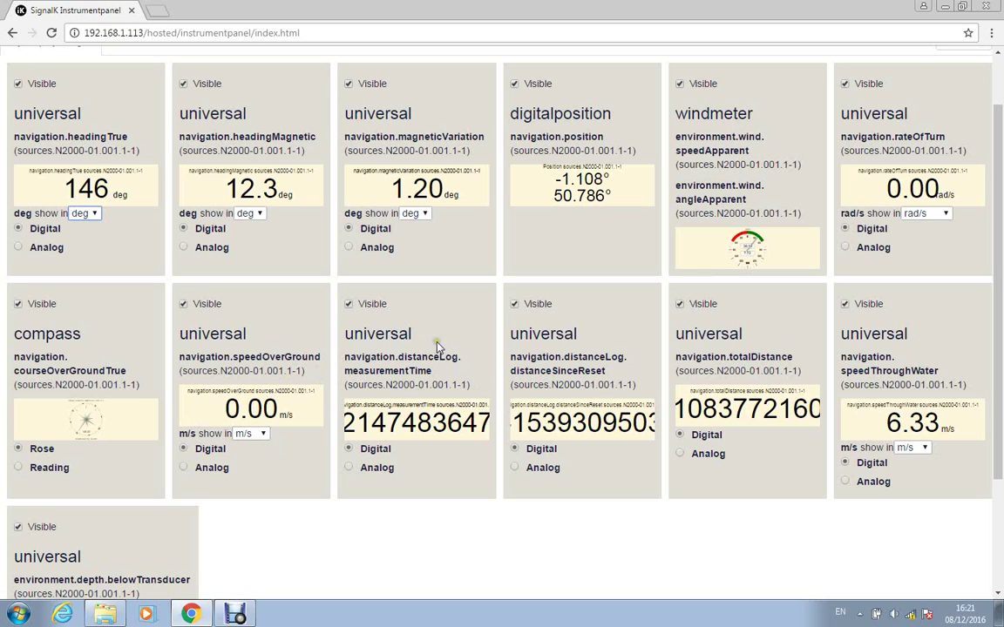
{"action": "left_click", "coordinate": [349, 303]}
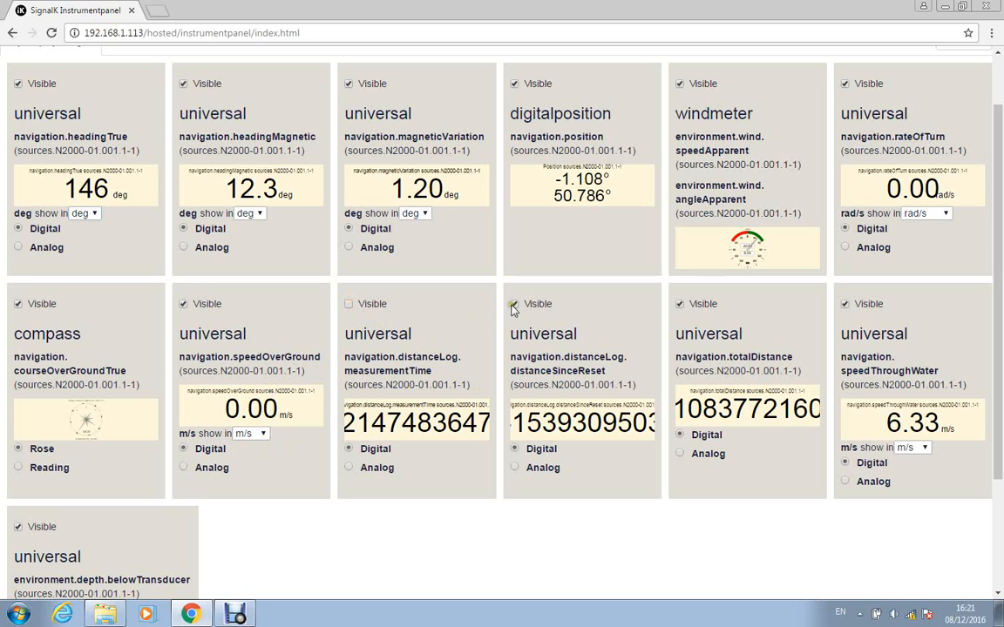
{"action": "left_click", "coordinate": [514, 303]}
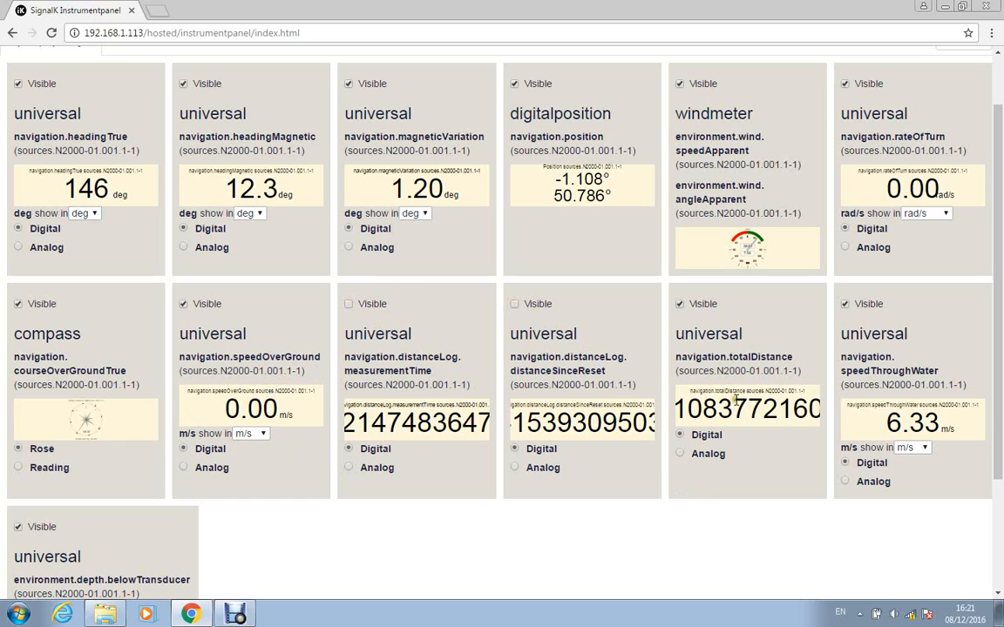
{"action": "left_click", "coordinate": [679, 304]}
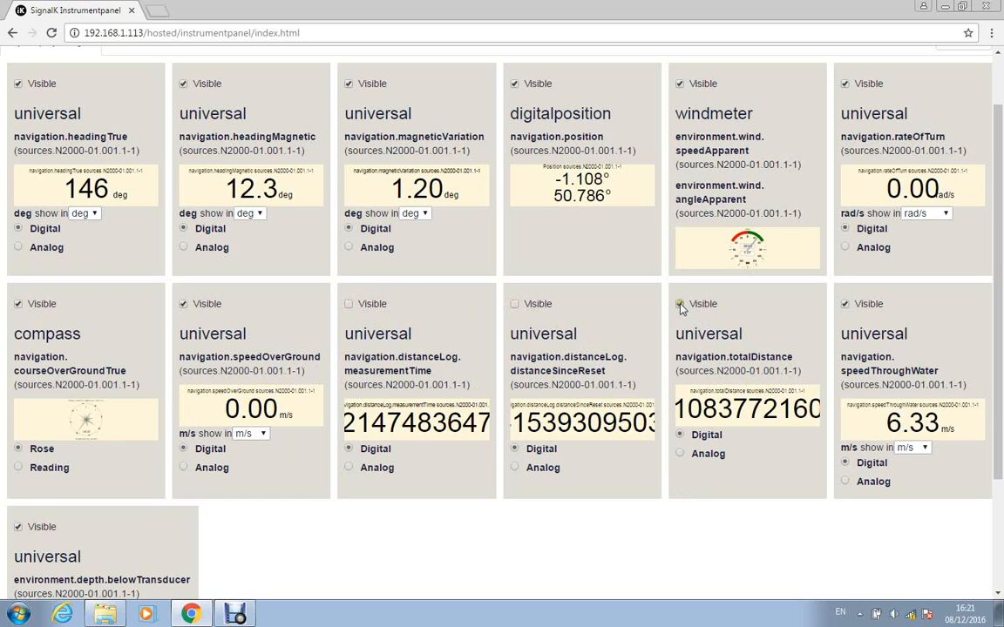
- Show speed through water in knots and rate of turn in deg/min
{"action": "left_click", "coordinate": [679, 303]}
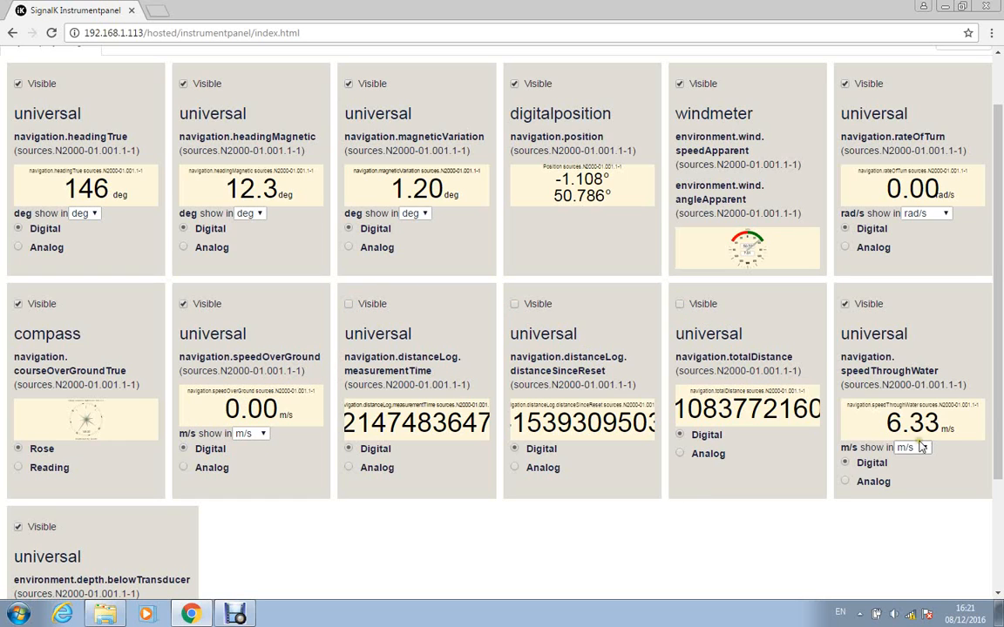
{"action": "mouse_move", "coordinate": [926, 453]}
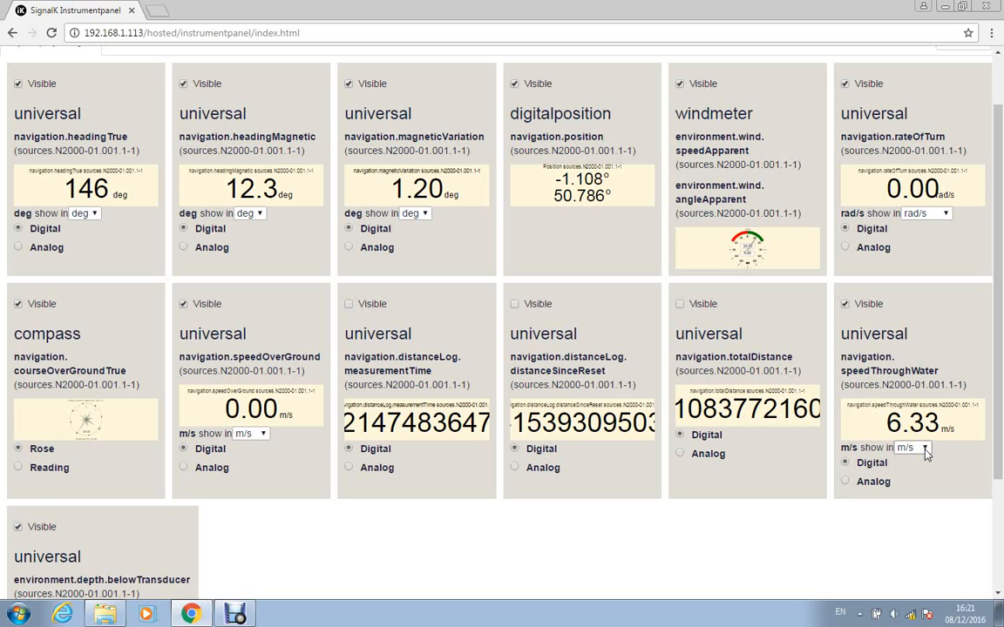
{"action": "left_click", "coordinate": [912, 447]}
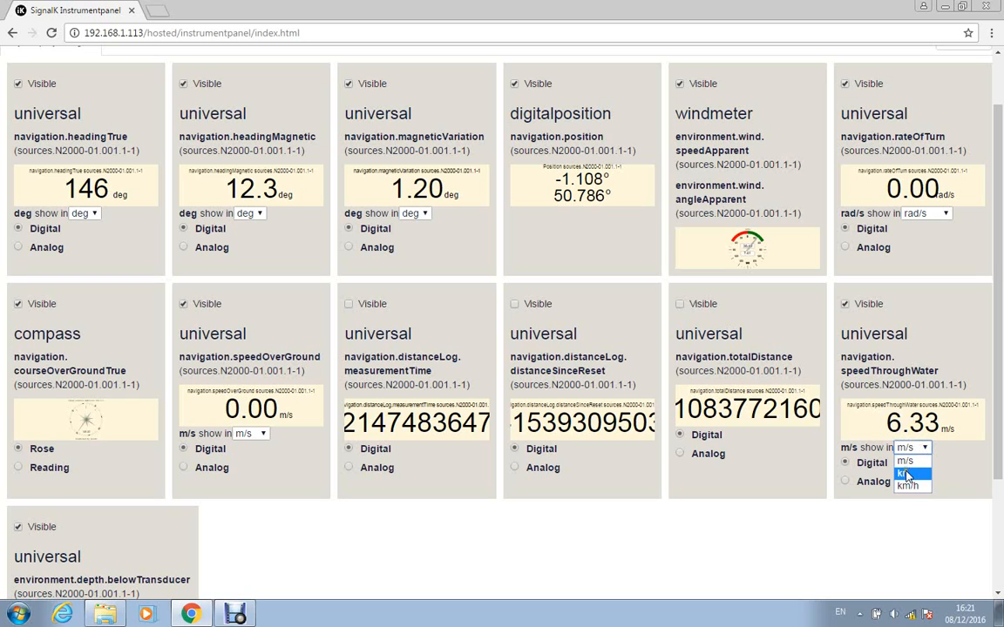
{"action": "left_click", "coordinate": [906, 473]}
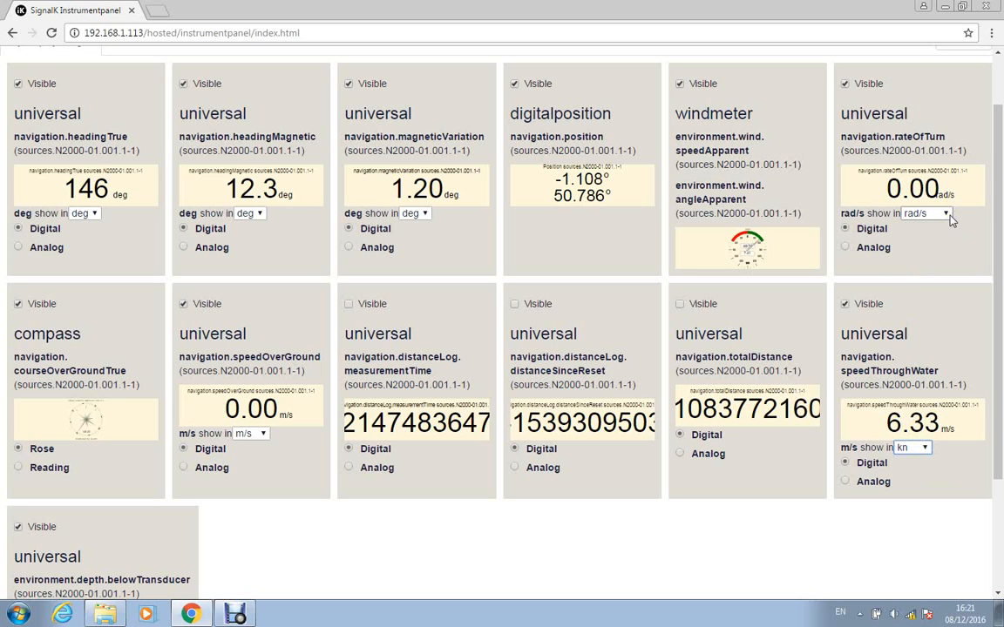
{"action": "left_click", "coordinate": [925, 213]}
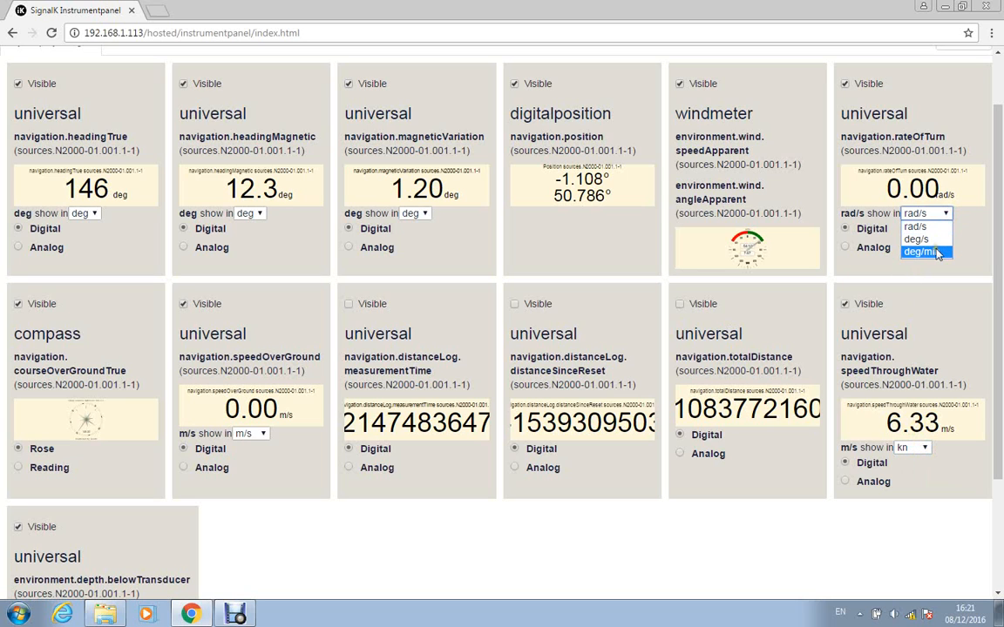
{"action": "left_click", "coordinate": [924, 252]}
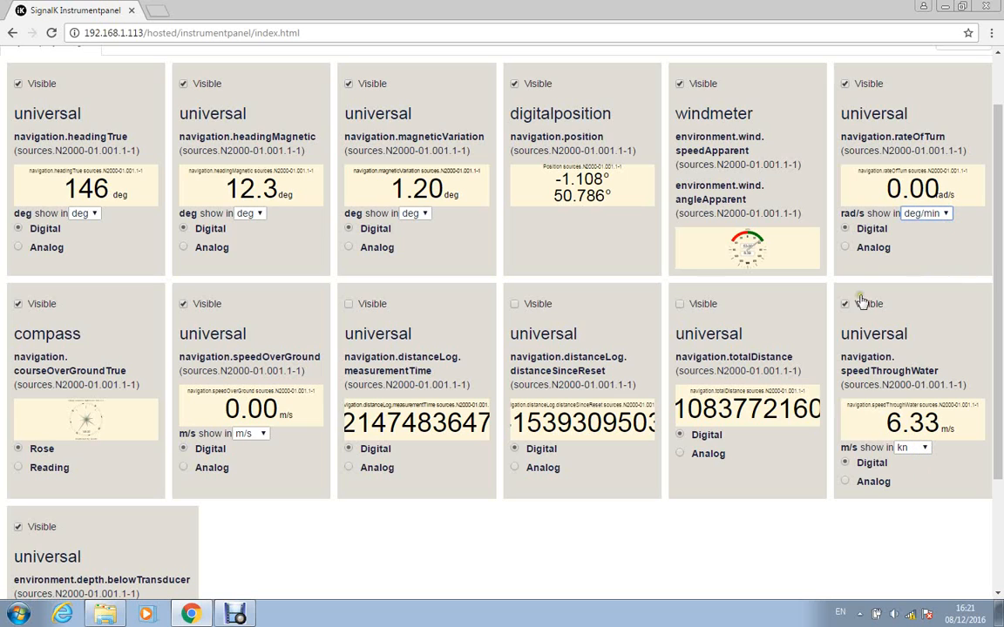
{"action": "mouse_move", "coordinate": [440, 283]}
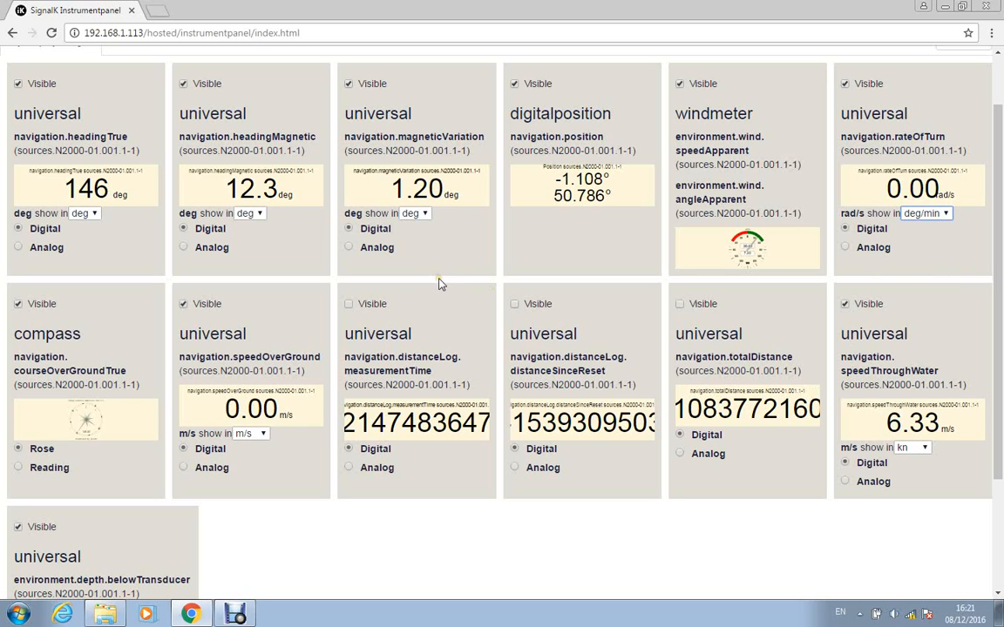
{"action": "mouse_move", "coordinate": [335, 453]}
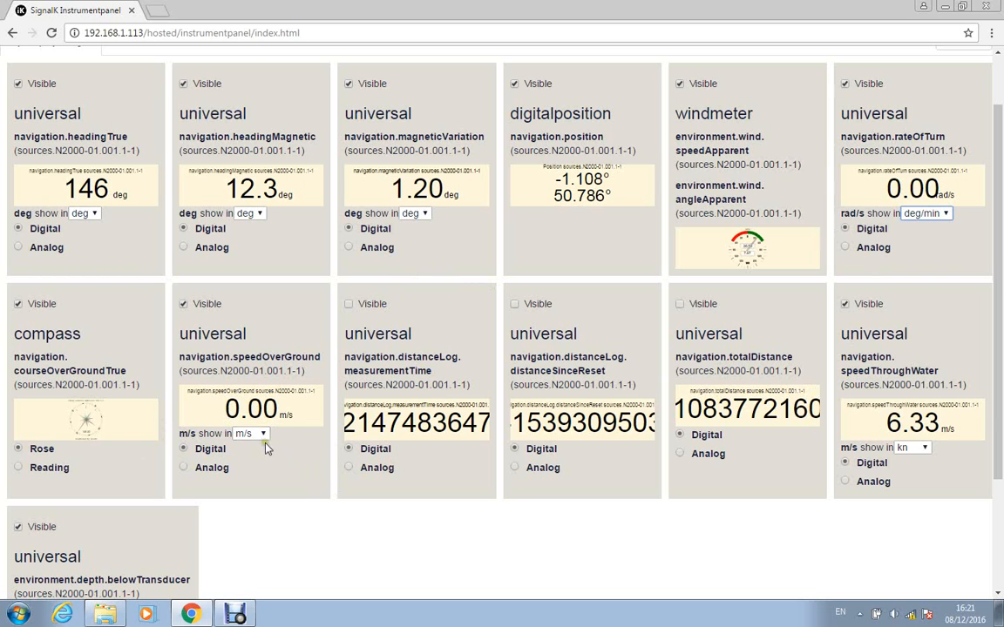
- Show speed over ground in knots and check the depth unit options
{"action": "left_click", "coordinate": [251, 433]}
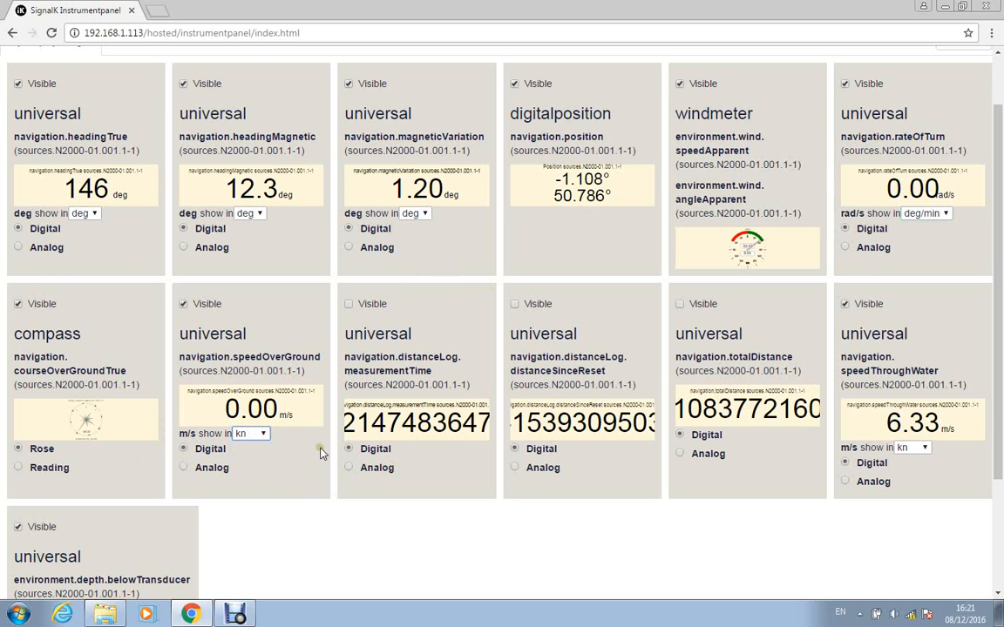
{"action": "scroll", "scroll_direction": "down", "scroll_amount": 3}
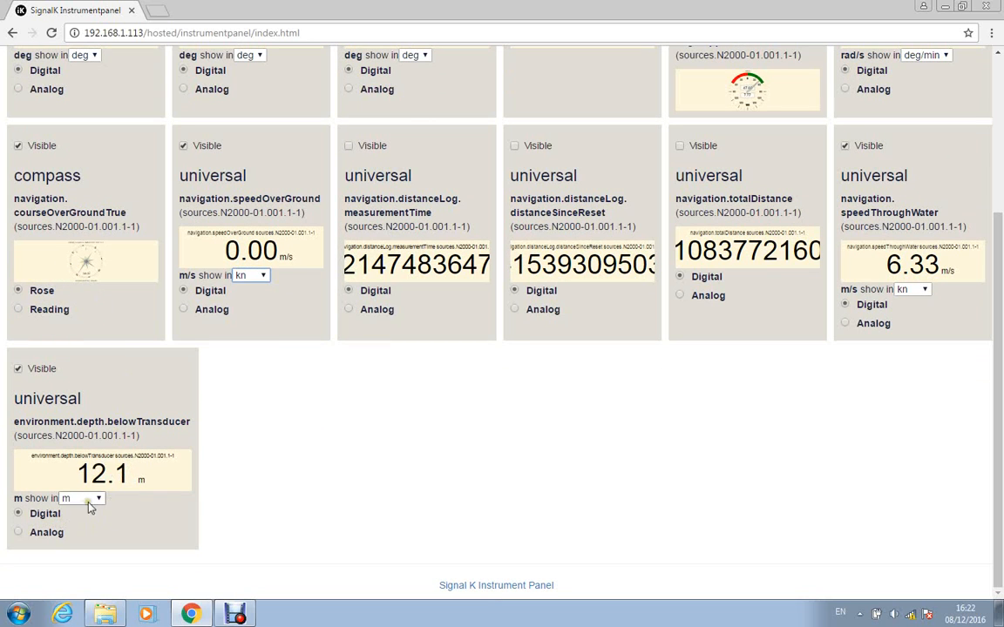
{"action": "left_click", "coordinate": [82, 498]}
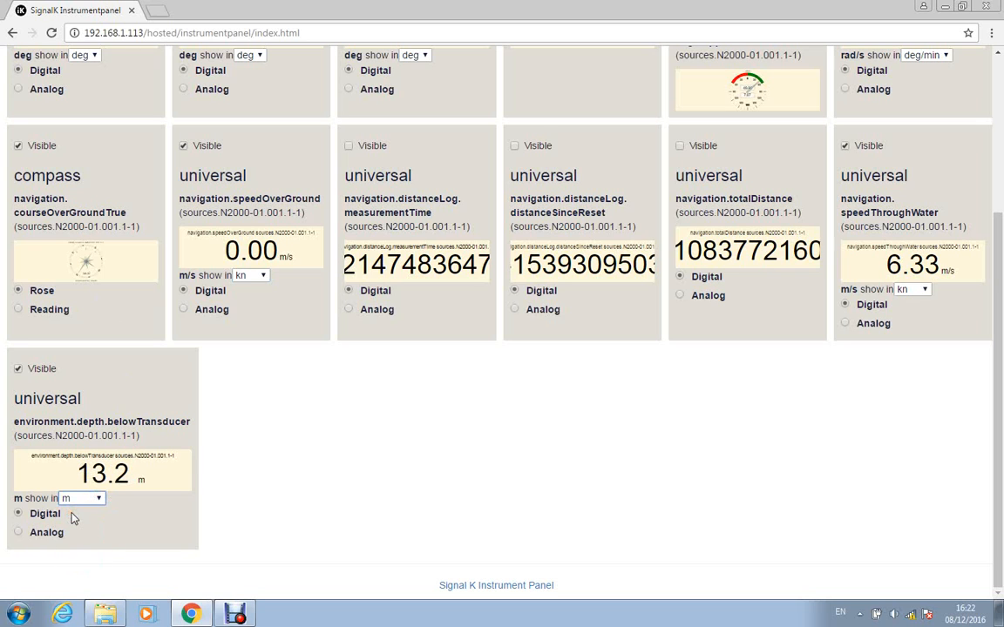
{"action": "scroll", "scroll_direction": "up", "scroll_amount": 3}
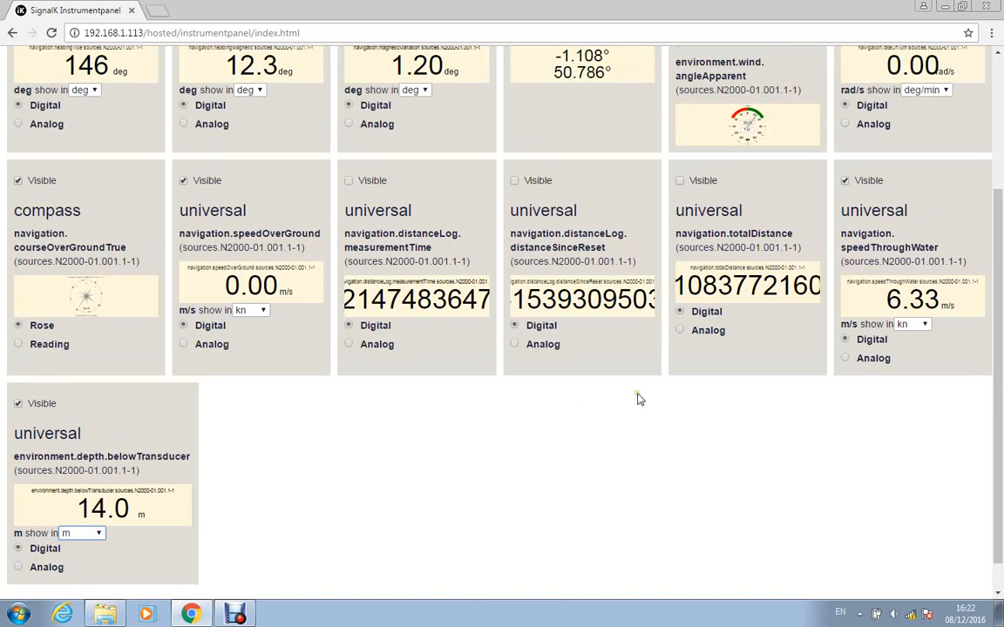
{"action": "scroll", "scroll_direction": "up", "scroll_amount": 3}
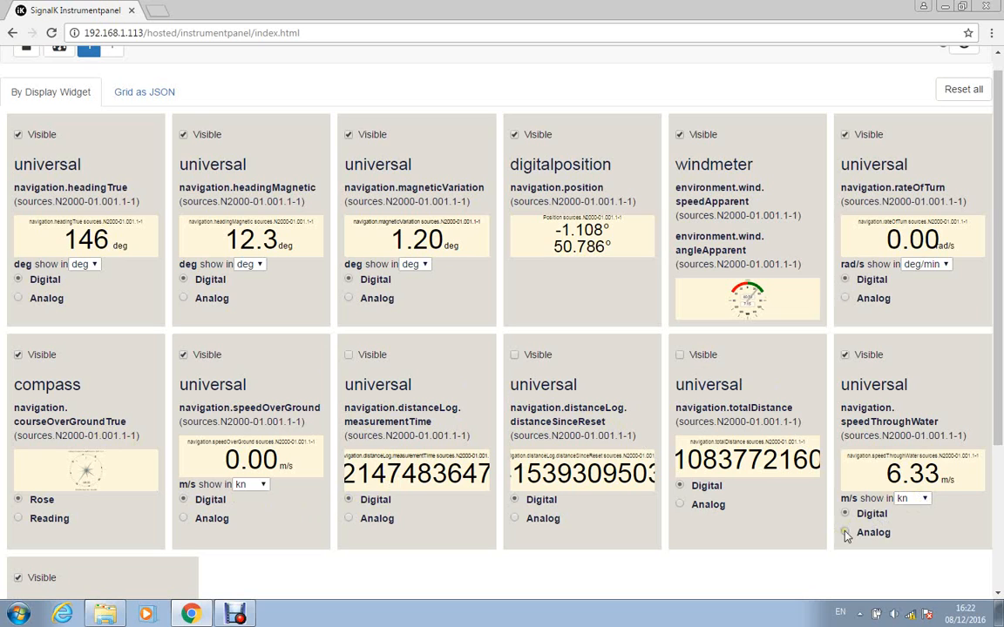
- Make speed through water an analog gauge ranging 0 to 20 with redline 19
{"action": "left_click", "coordinate": [845, 532]}
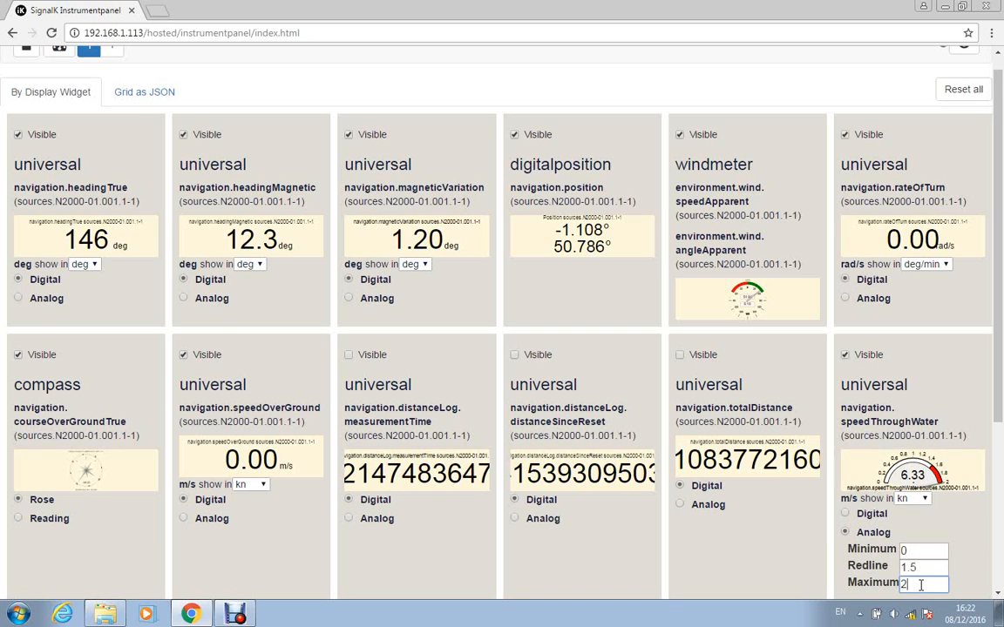
{"action": "key", "text": "Backspace"}
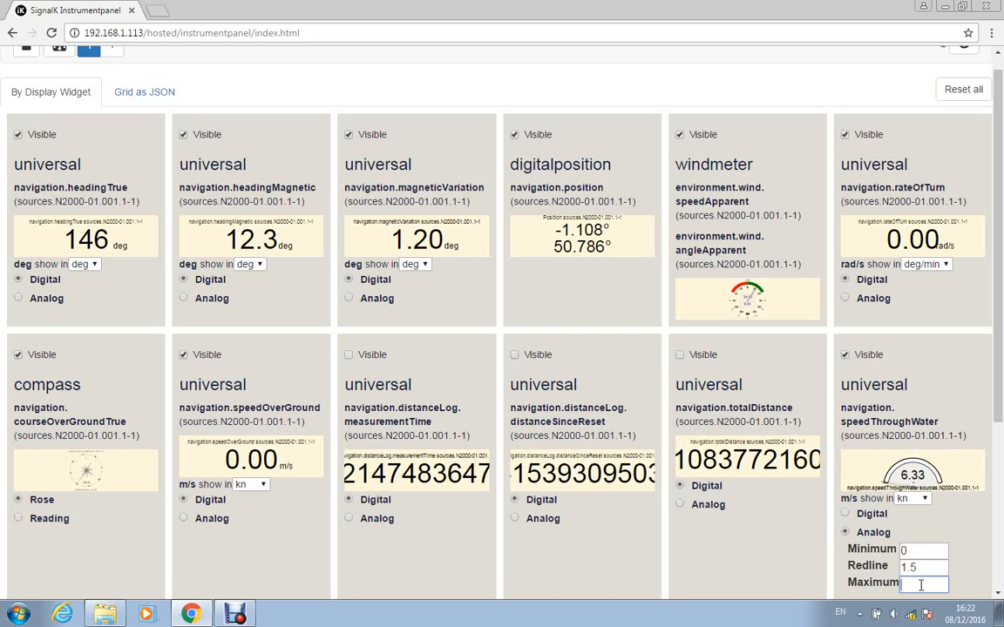
{"action": "type", "text": "1"}
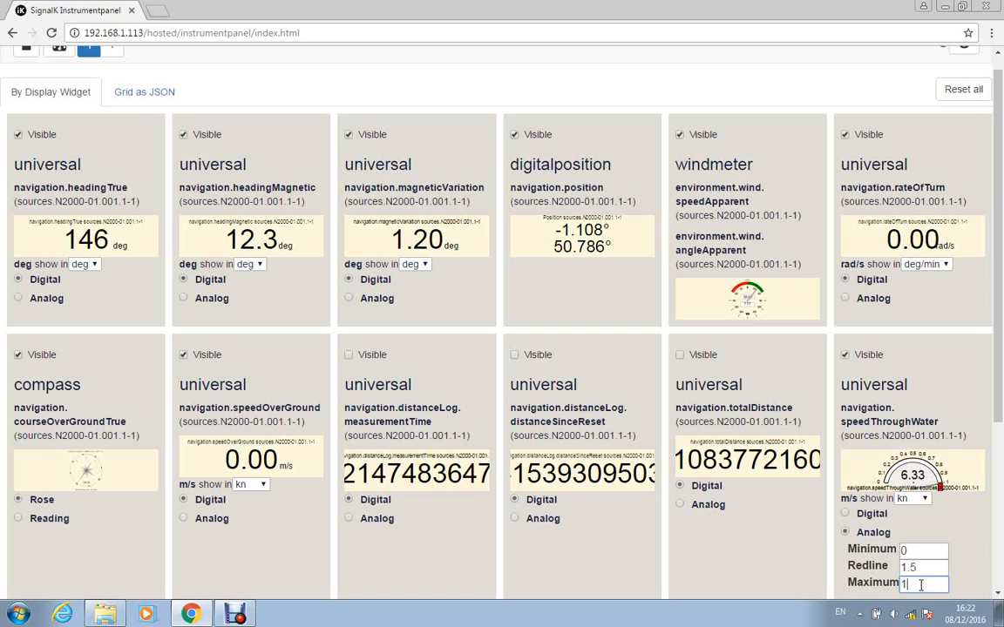
{"action": "type", "text": "0"}
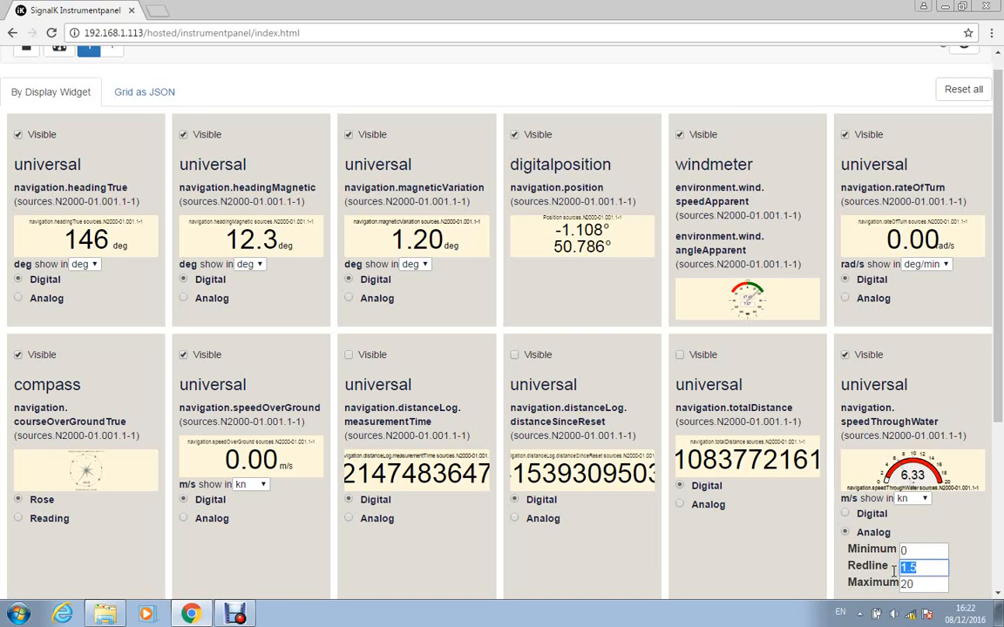
{"action": "type", "text": "19"}
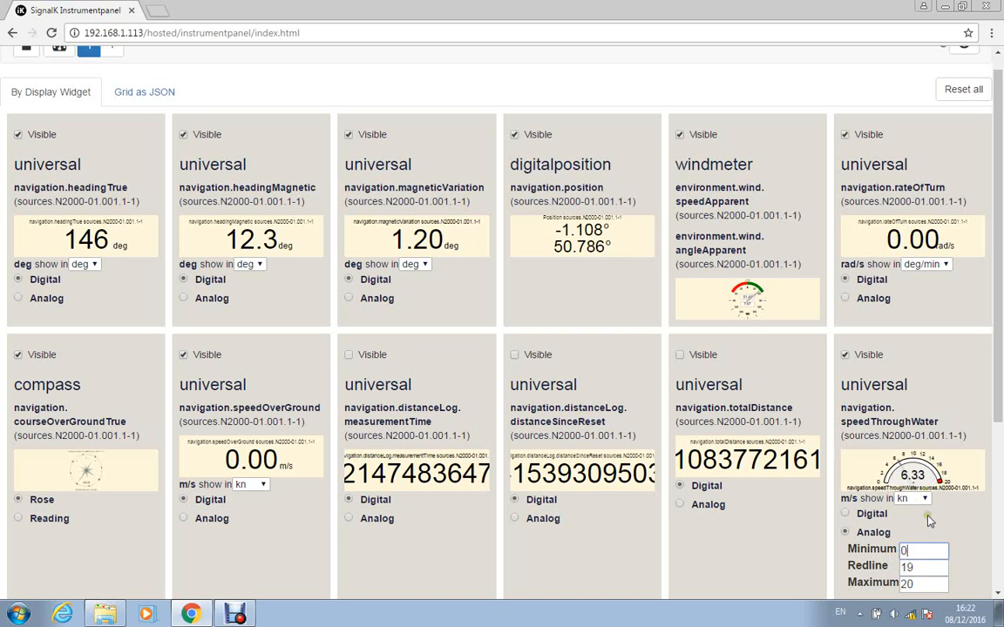
{"action": "mouse_move", "coordinate": [889, 549]}
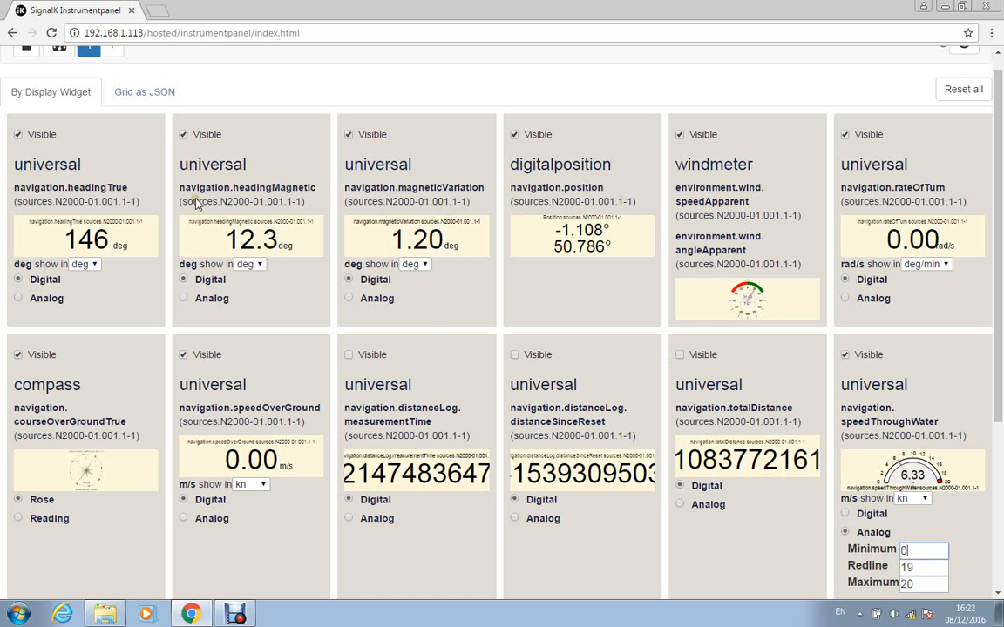
{"action": "scroll", "scroll_direction": "up", "scroll_amount": 3}
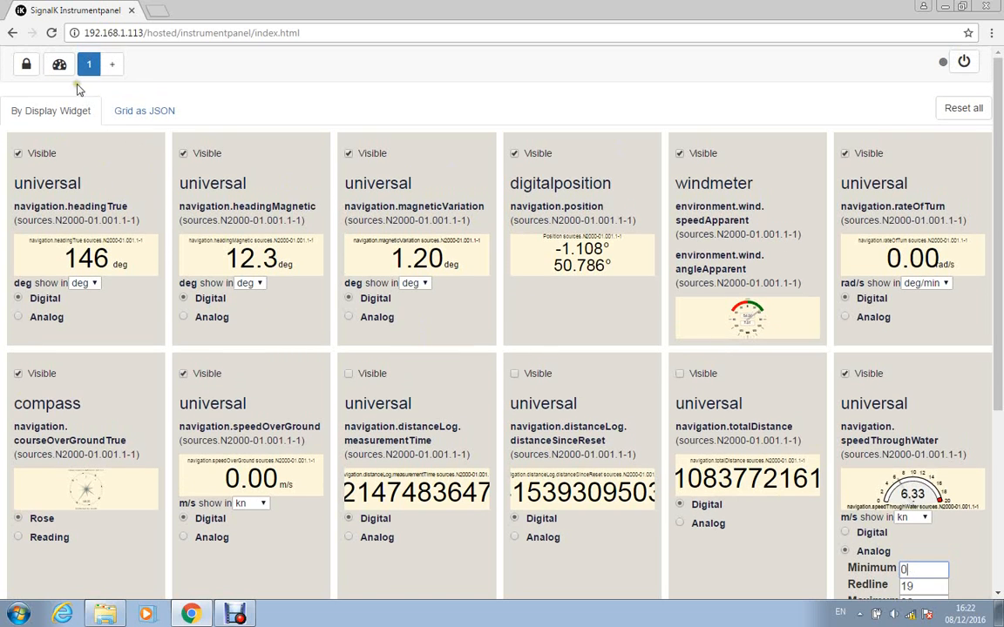
- Return to the live instruments, now showing the 0–20 analog speed-through-water dial
{"action": "left_click", "coordinate": [59, 64]}
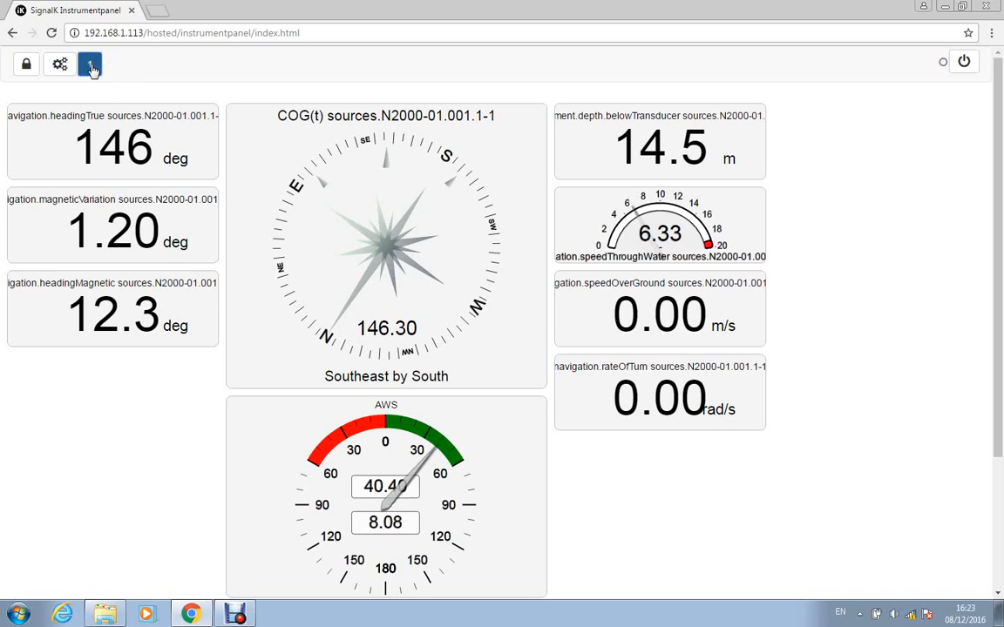
{"action": "mouse_move", "coordinate": [127, 68]}
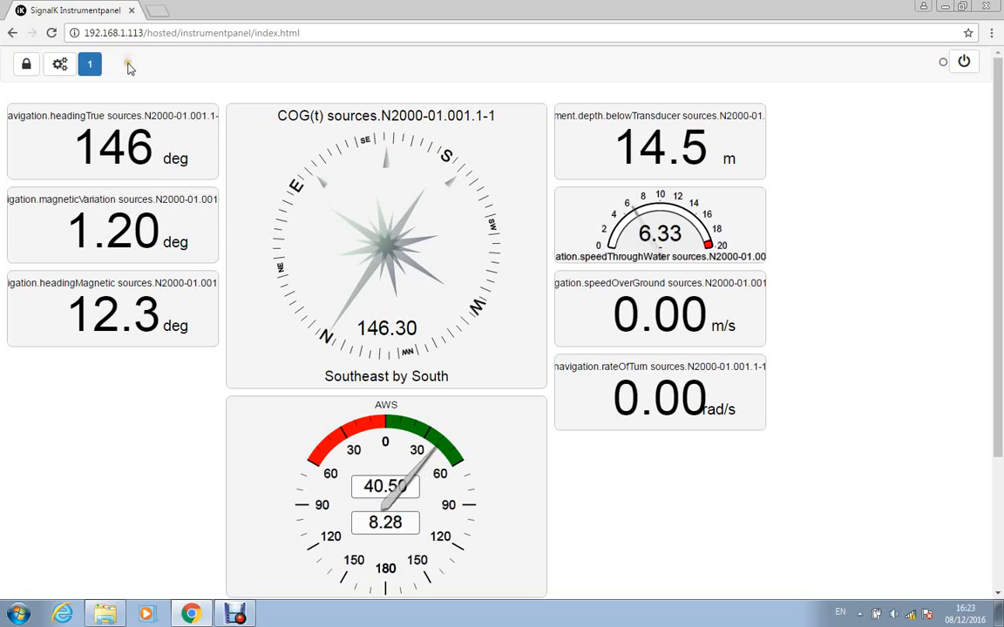
- Add page 2 from panel settings, with all instruments listed as visible digital displays
{"action": "left_click", "coordinate": [59, 64]}
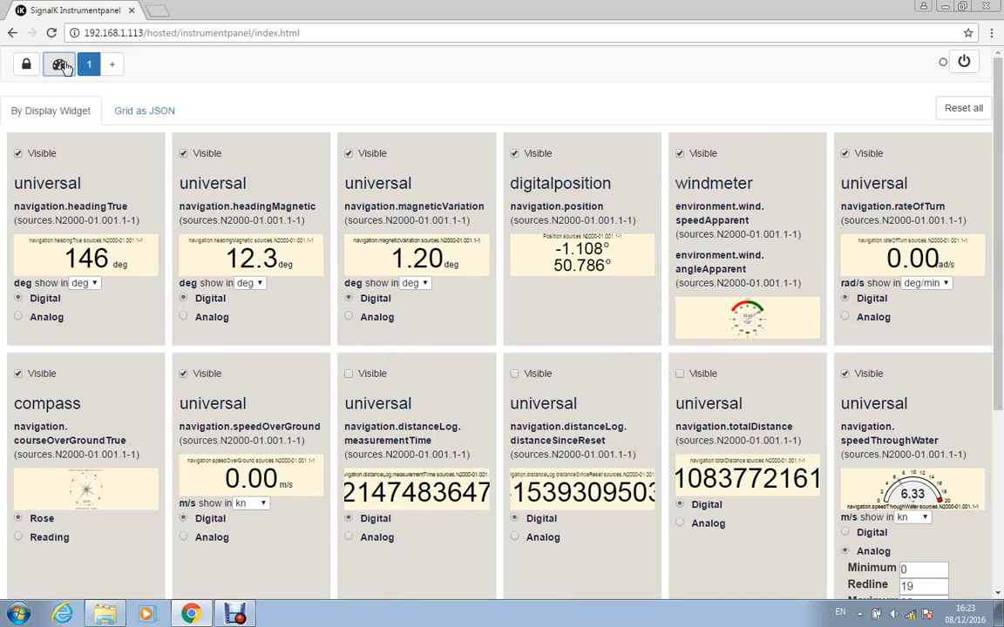
{"action": "mouse_move", "coordinate": [111, 64]}
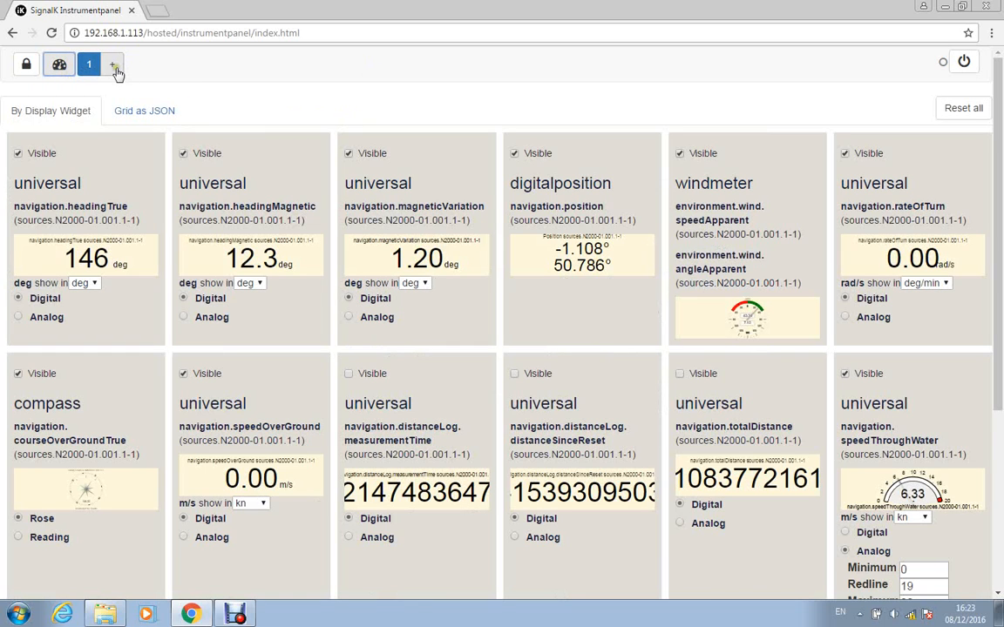
{"action": "left_click", "coordinate": [113, 63]}
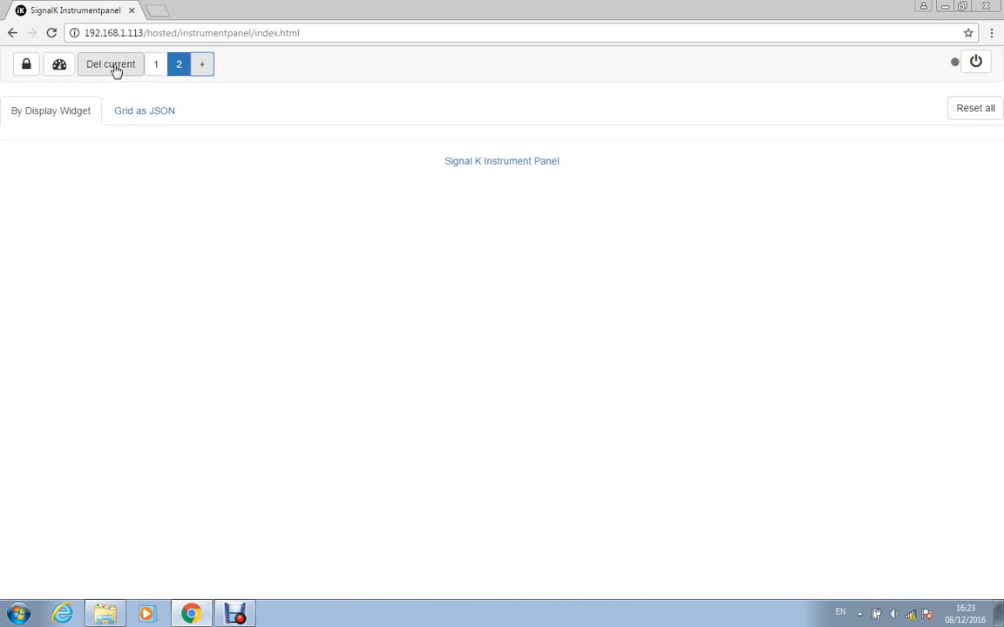
{"action": "left_click", "coordinate": [50, 111]}
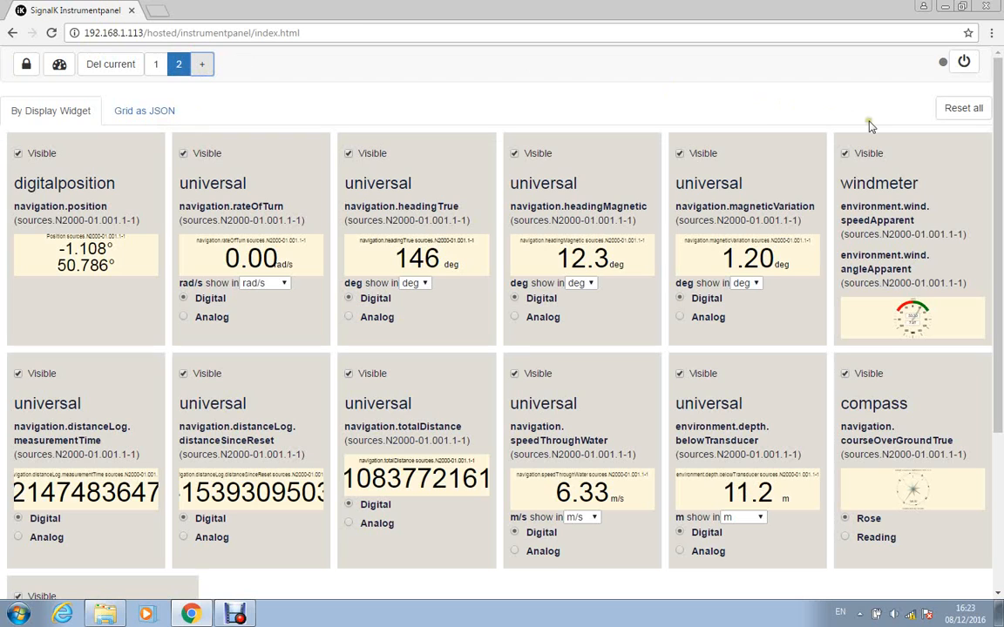
{"action": "mouse_move", "coordinate": [900, 171]}
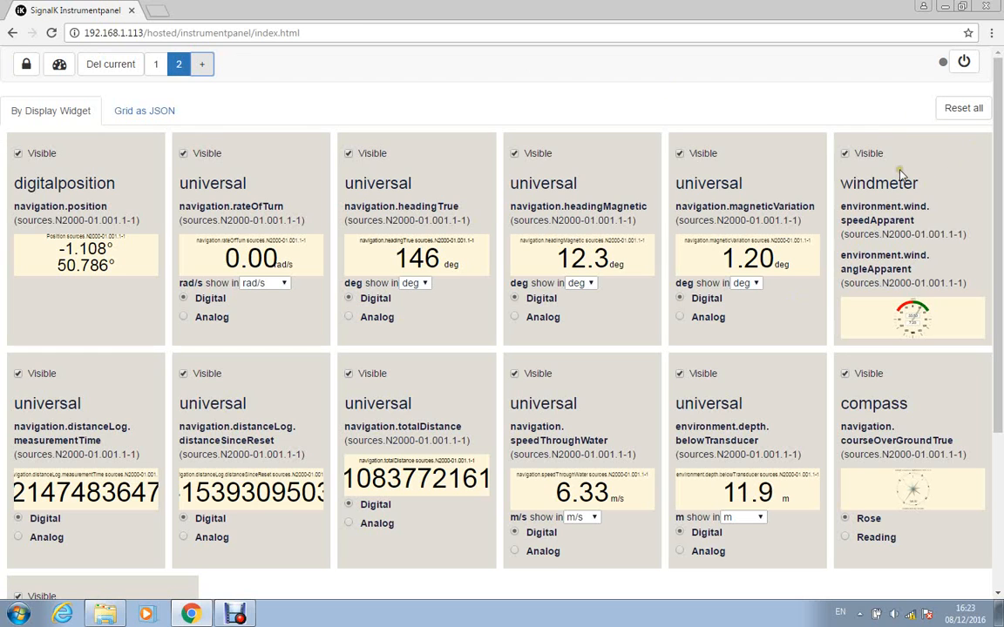
{"action": "mouse_move", "coordinate": [233, 137]}
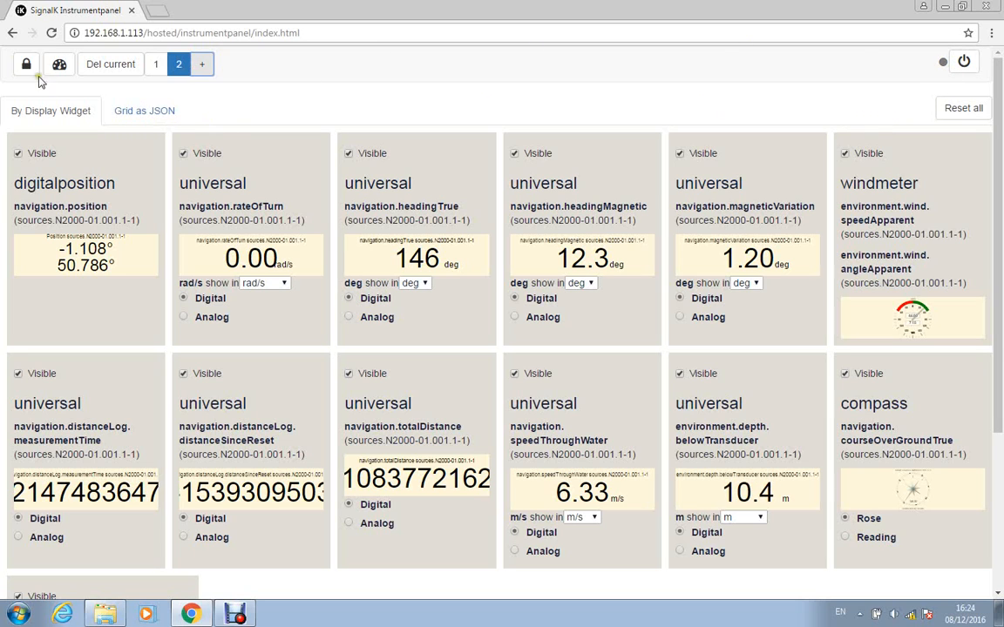
- Compare page 1's three-column live layout with page 2's single-column layout
{"action": "left_click", "coordinate": [60, 63]}
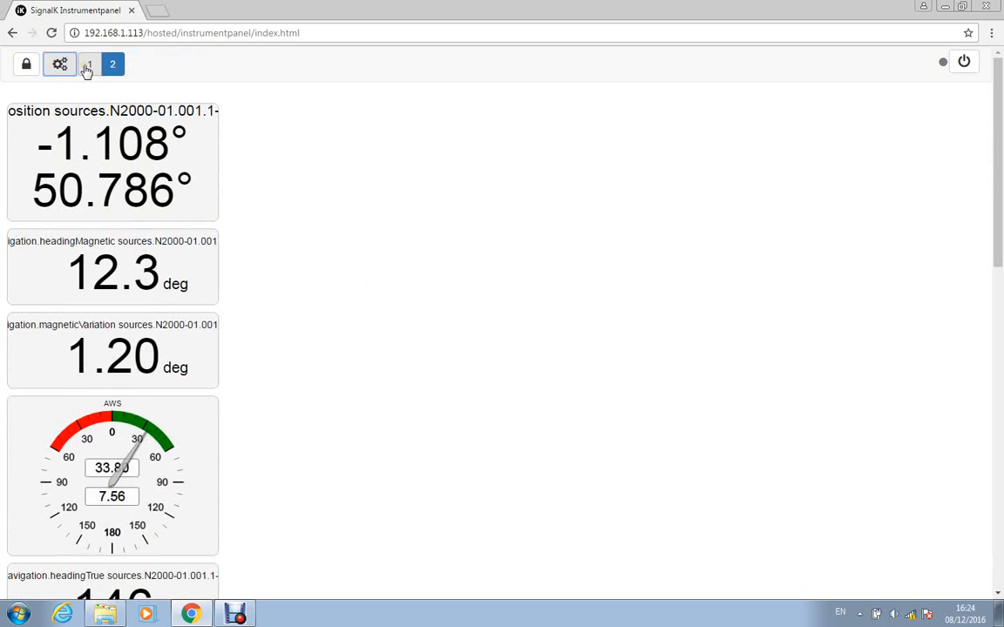
{"action": "left_click", "coordinate": [89, 64]}
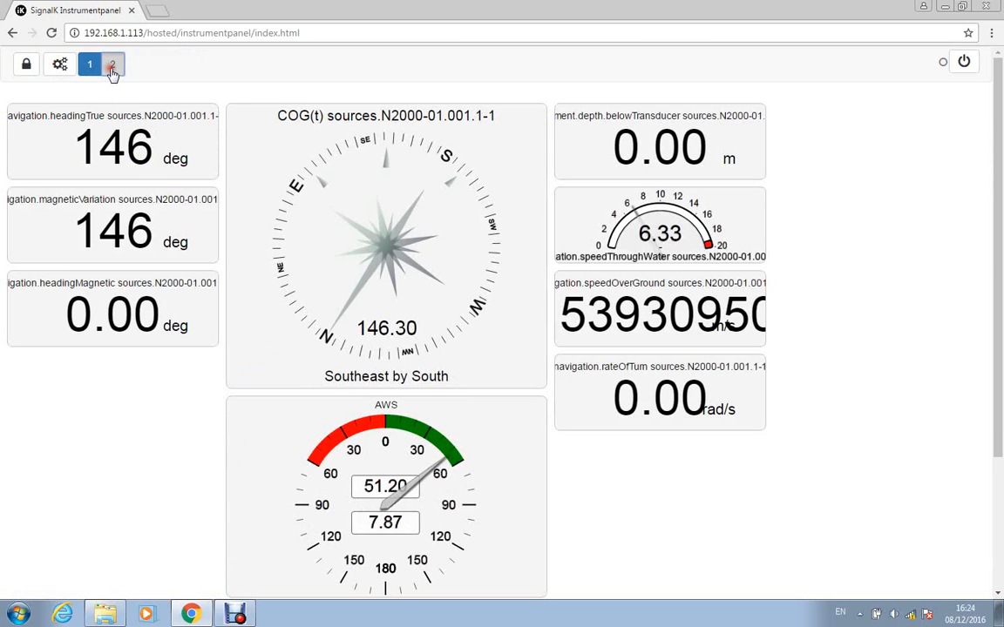
{"action": "left_click", "coordinate": [112, 63]}
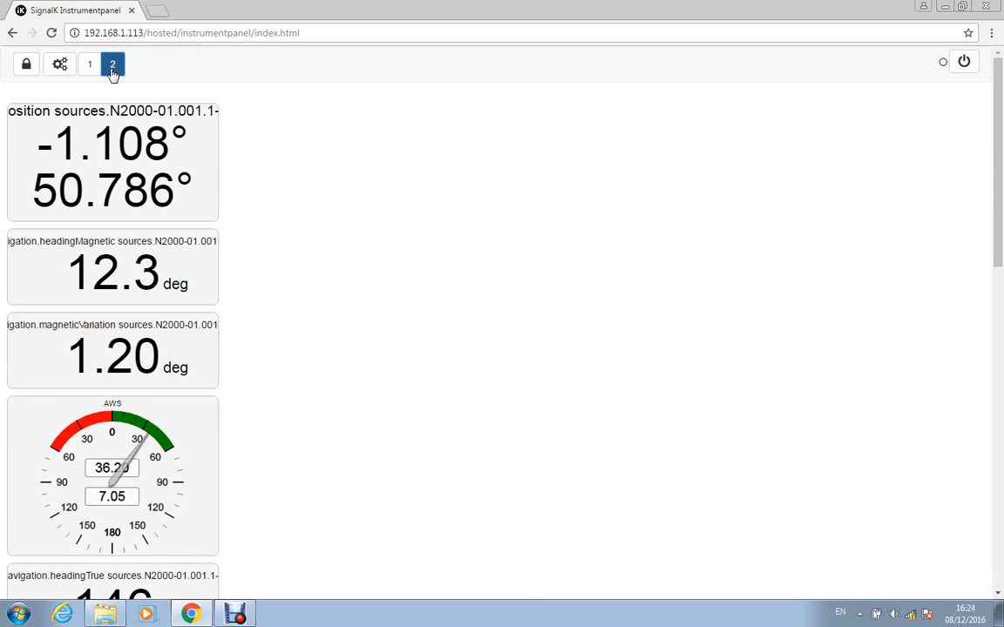